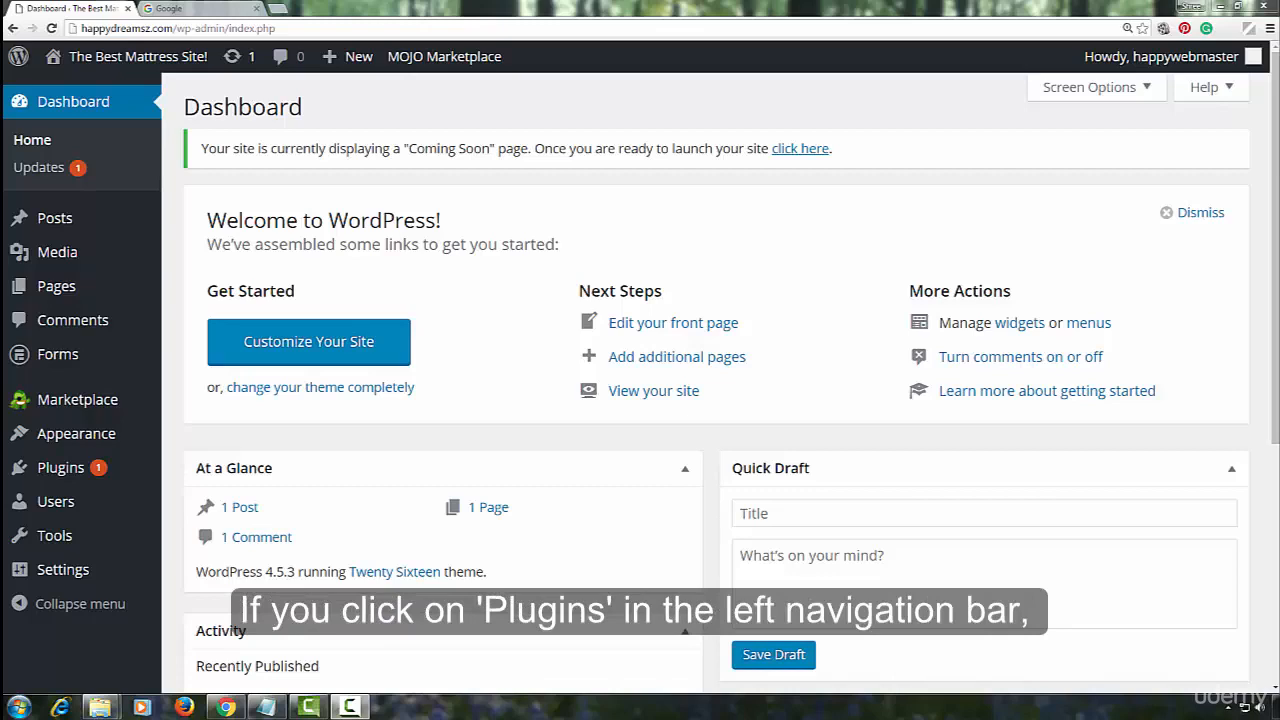
mouse_move(45, 487)
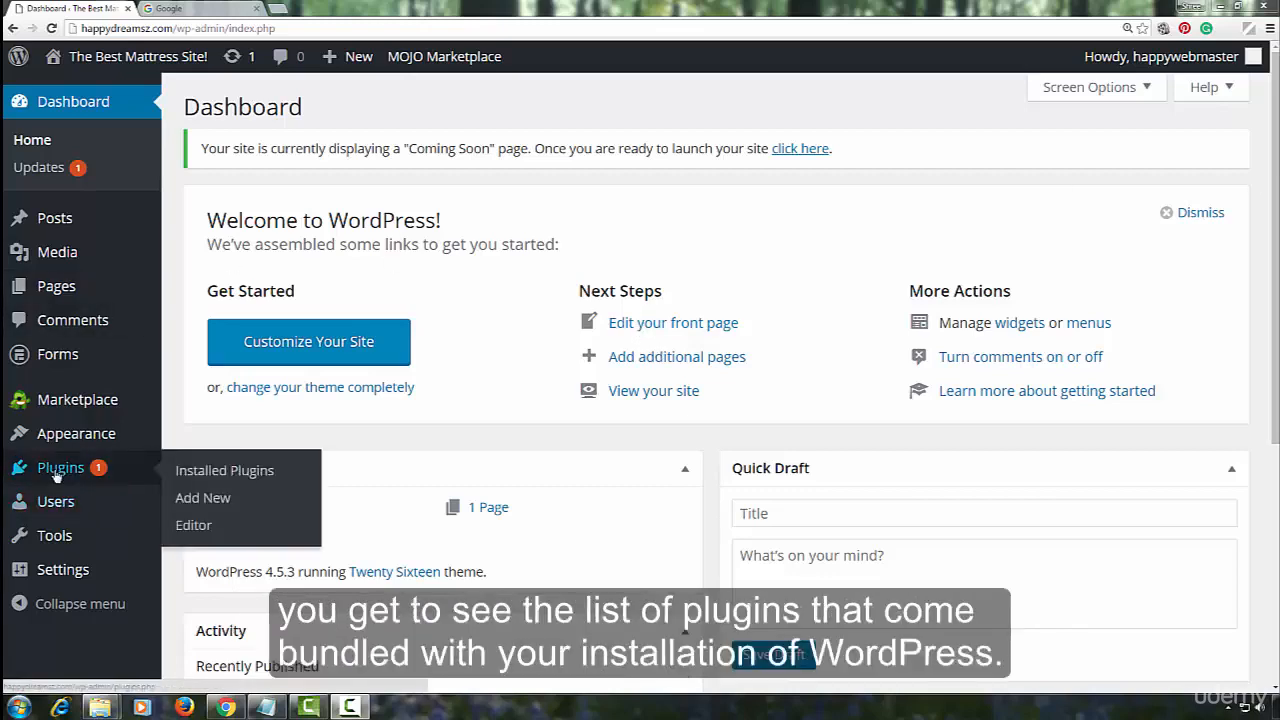
Go from the dashboard to the Installed Plugins list via the Plugins menu.
click(224, 470)
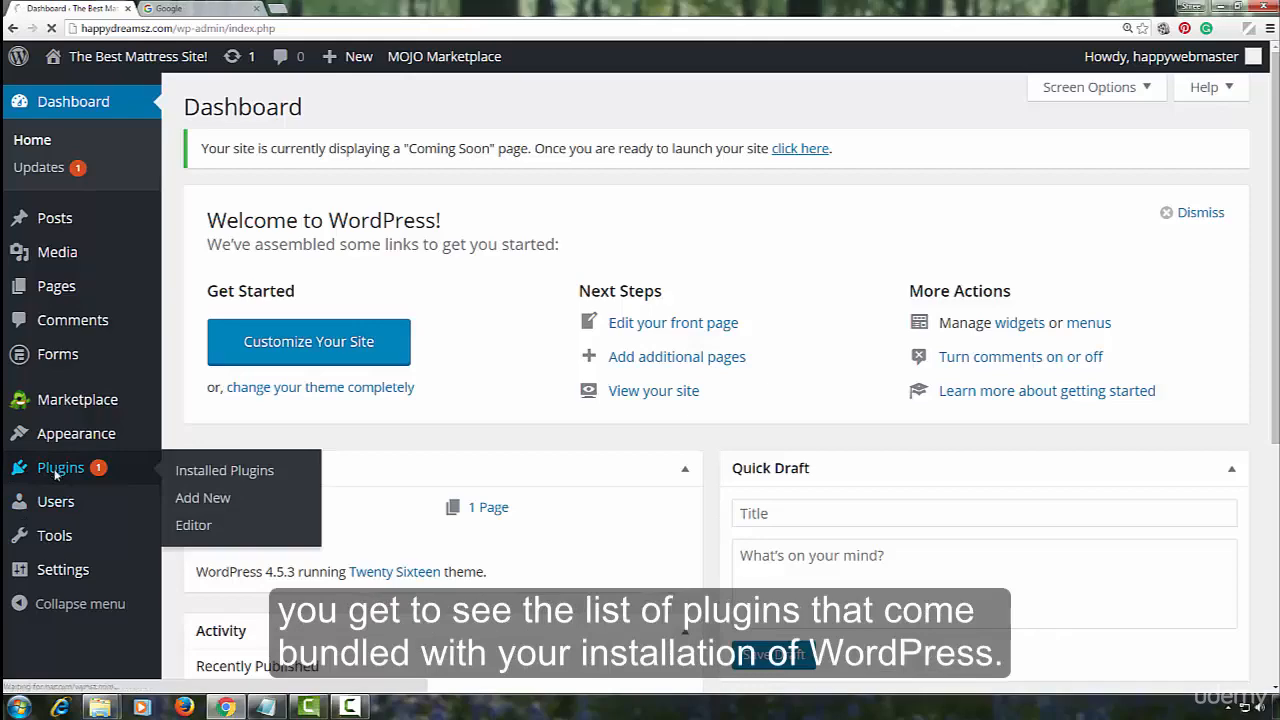
click(224, 470)
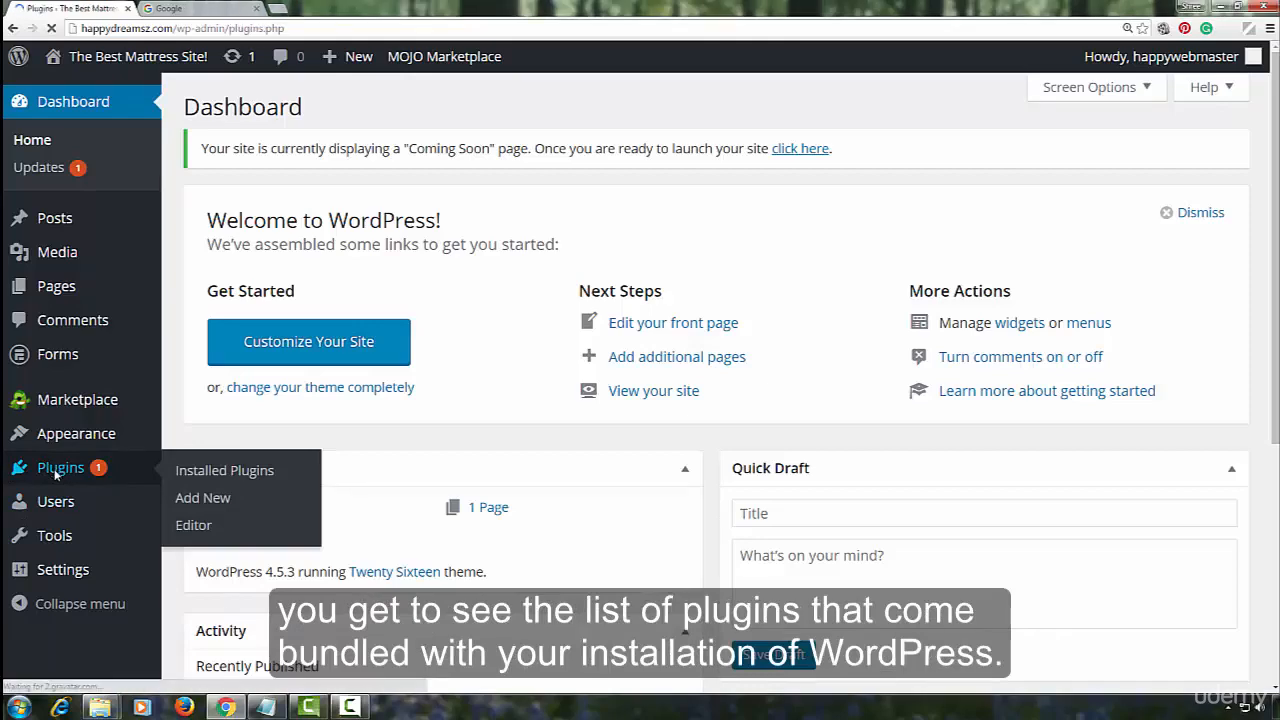
Reload the five-item Installed Plugins list, then go to Plugins > Add New.
click(224, 470)
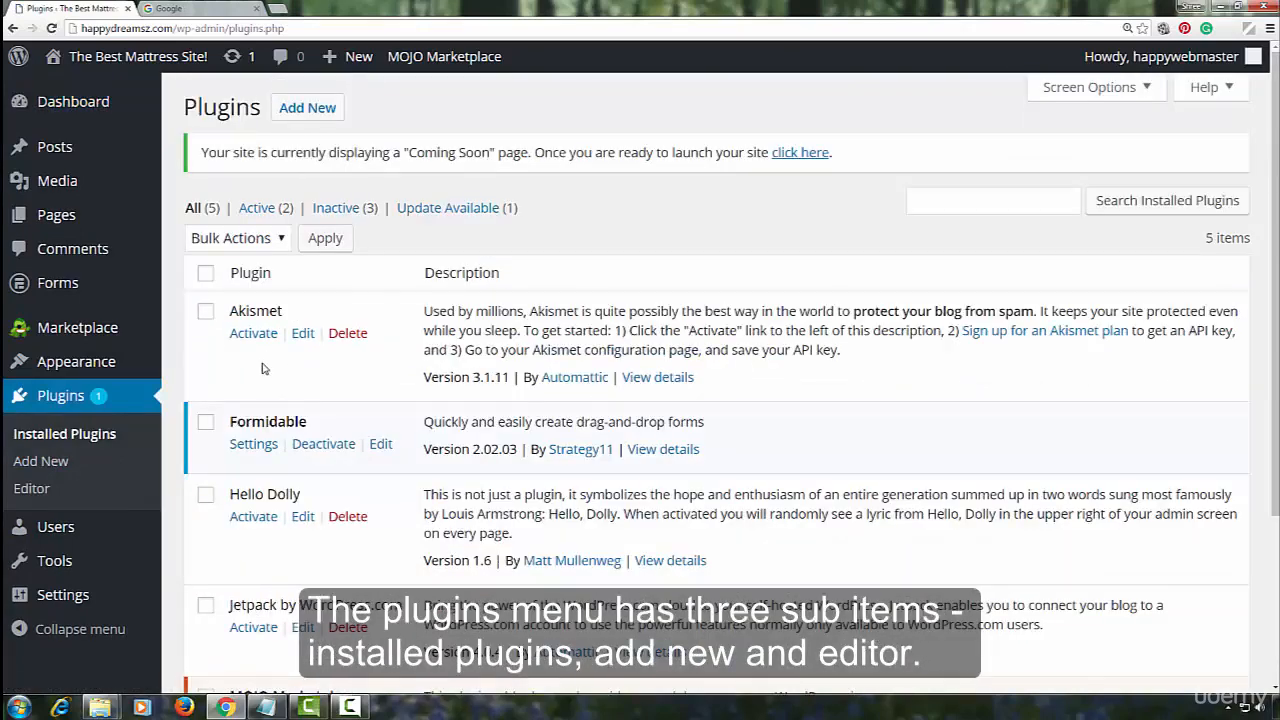
mouse_move(115, 404)
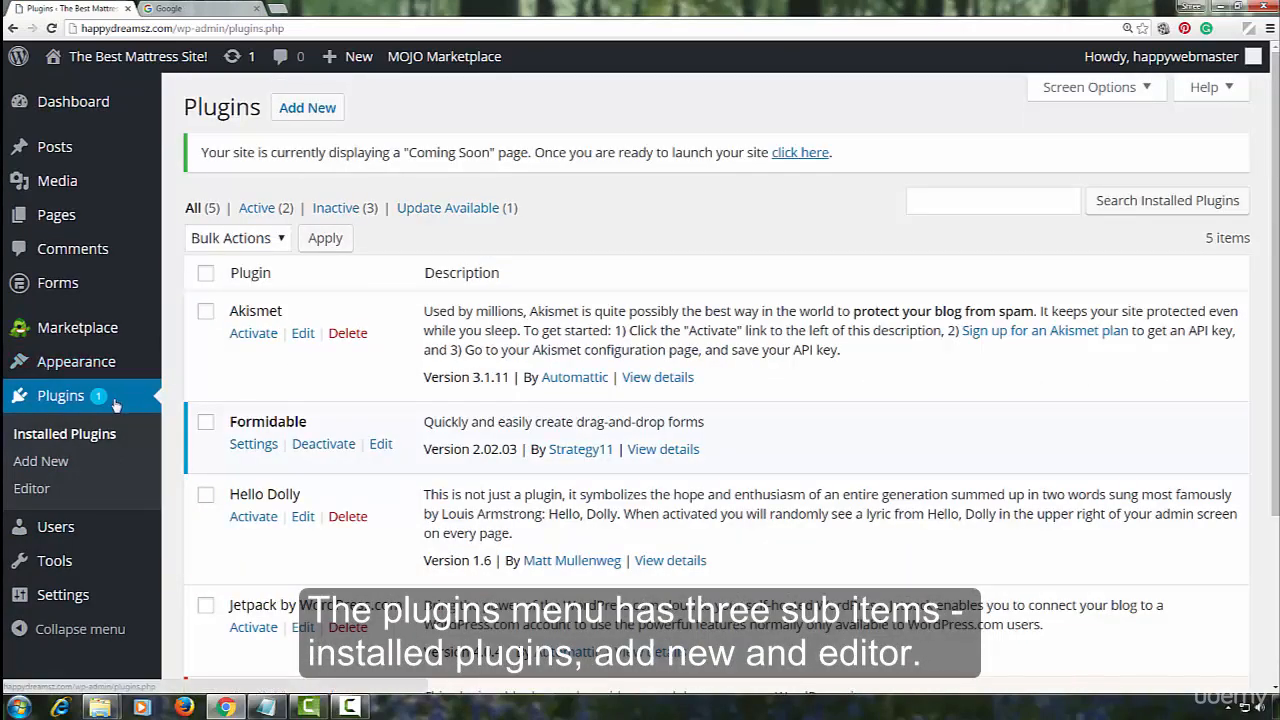
mouse_move(103, 440)
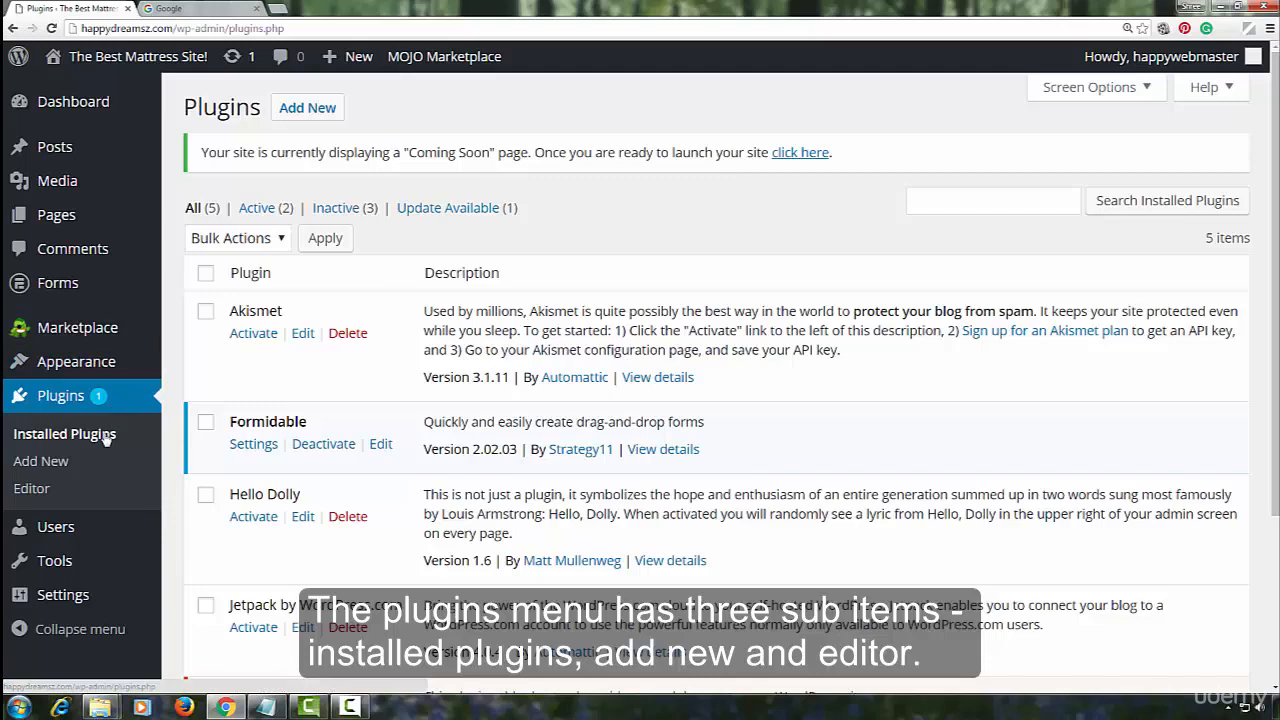
mouse_move(40, 461)
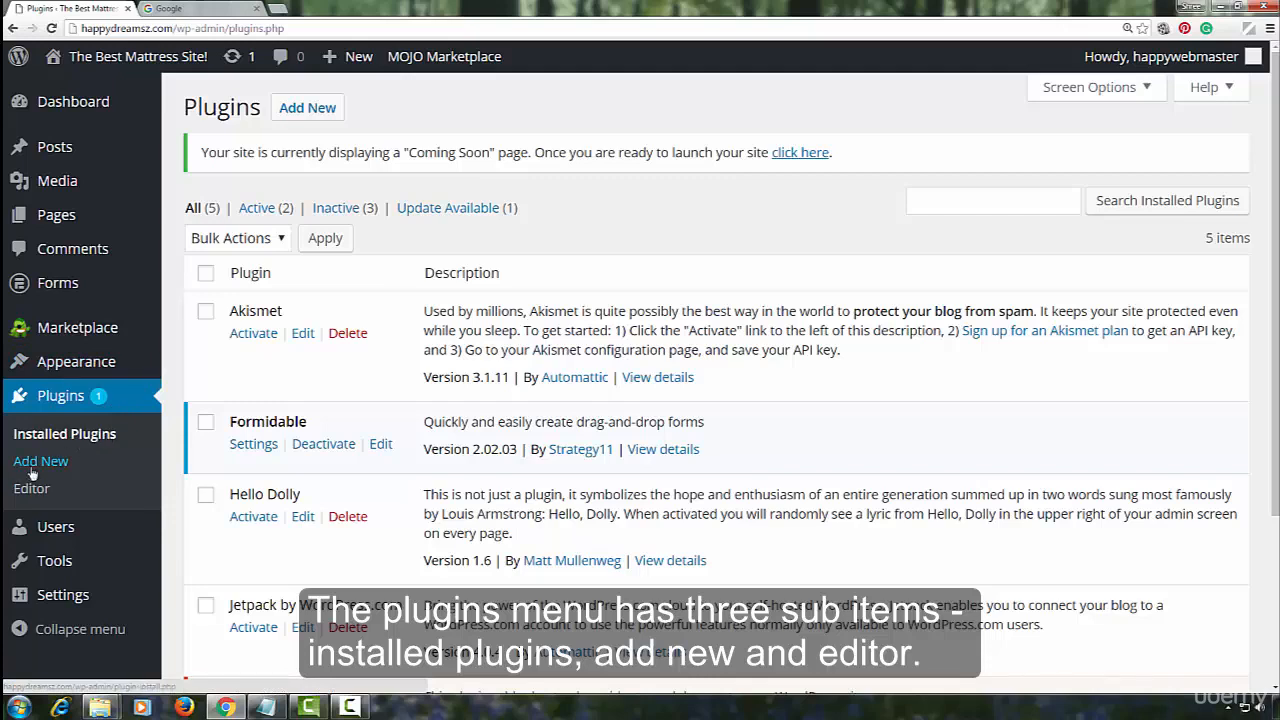
mouse_move(32, 488)
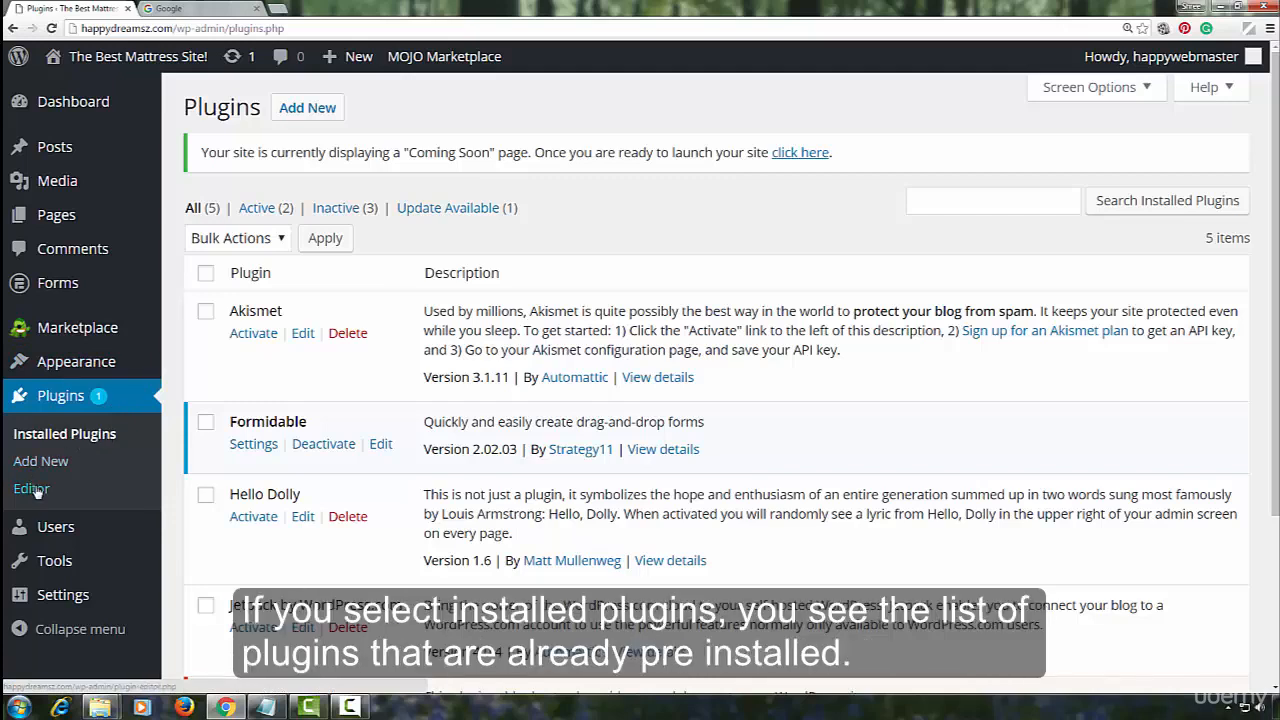
mouse_move(64, 433)
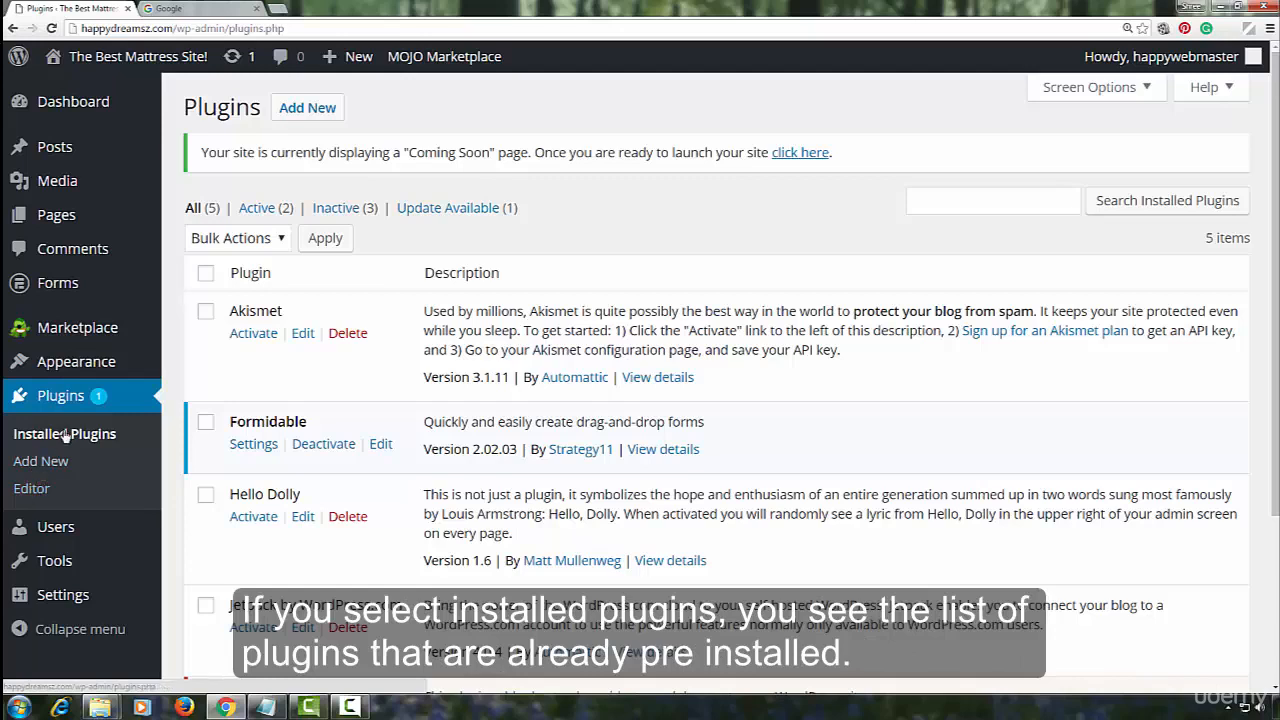
click(64, 433)
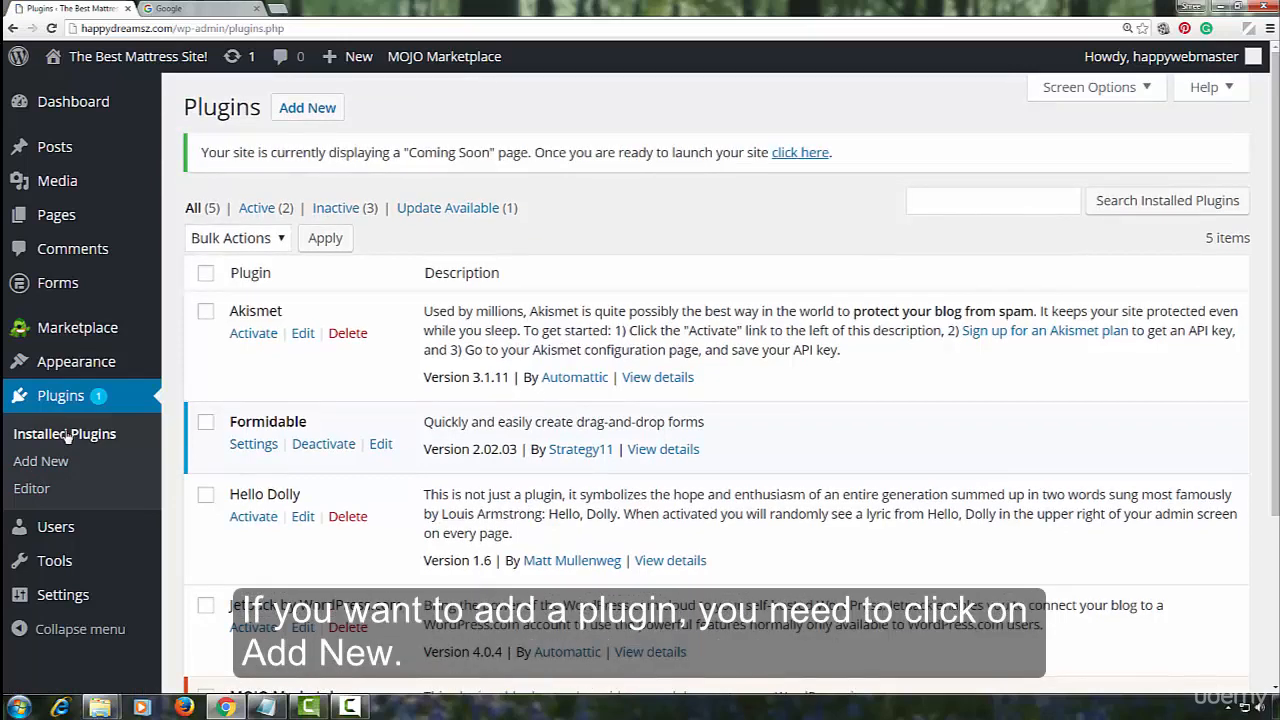
mouse_move(41, 461)
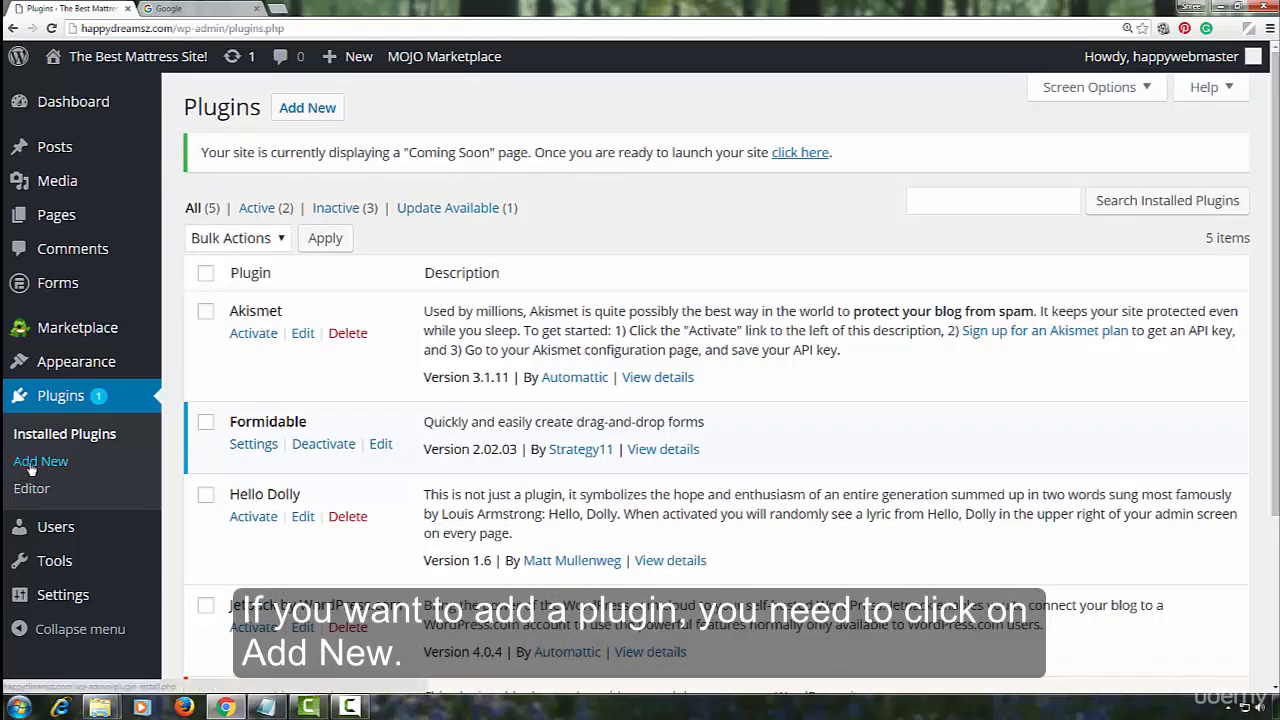
click(40, 461)
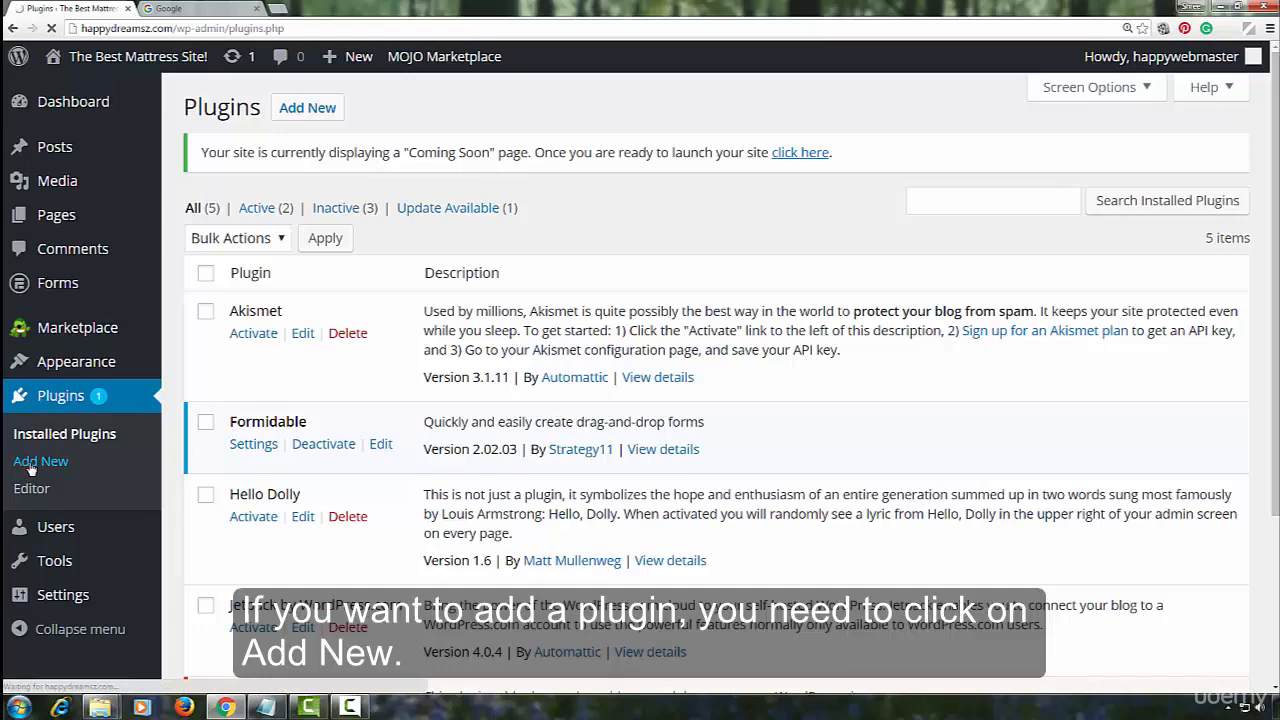
click(40, 461)
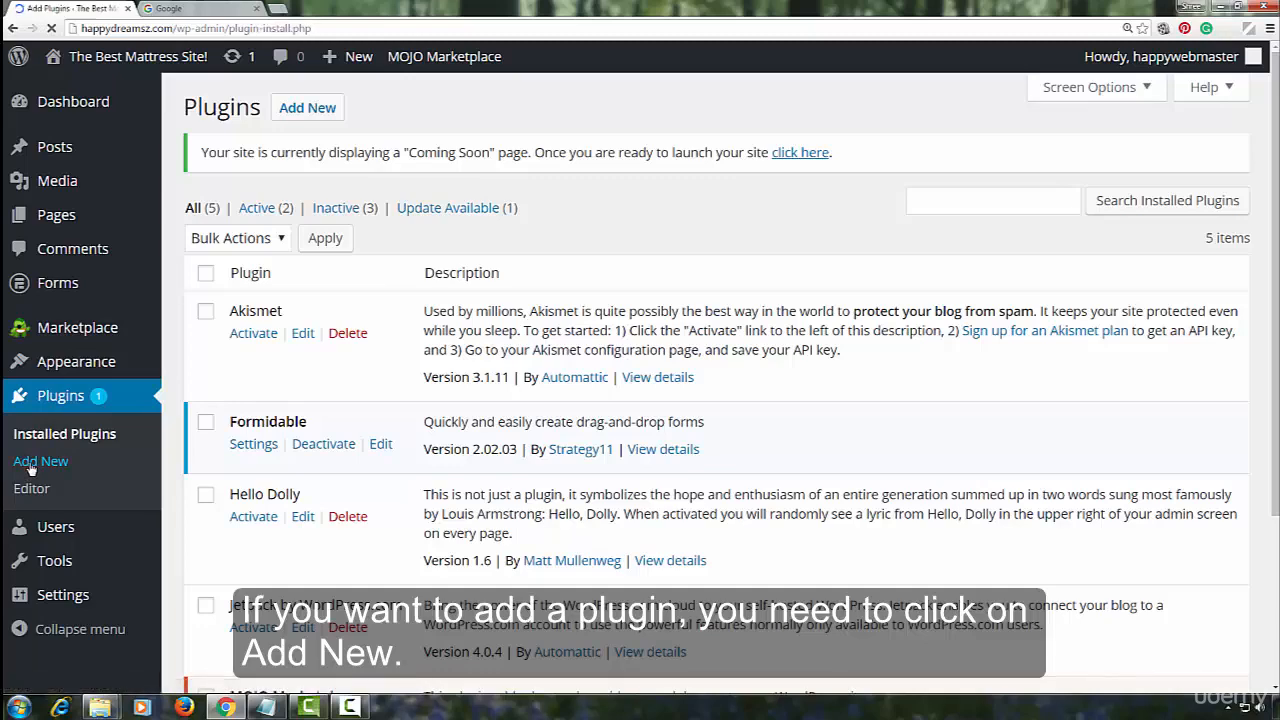
View the Akismet Edit Plugins screen, then return to the Installed Plugins list.
click(40, 461)
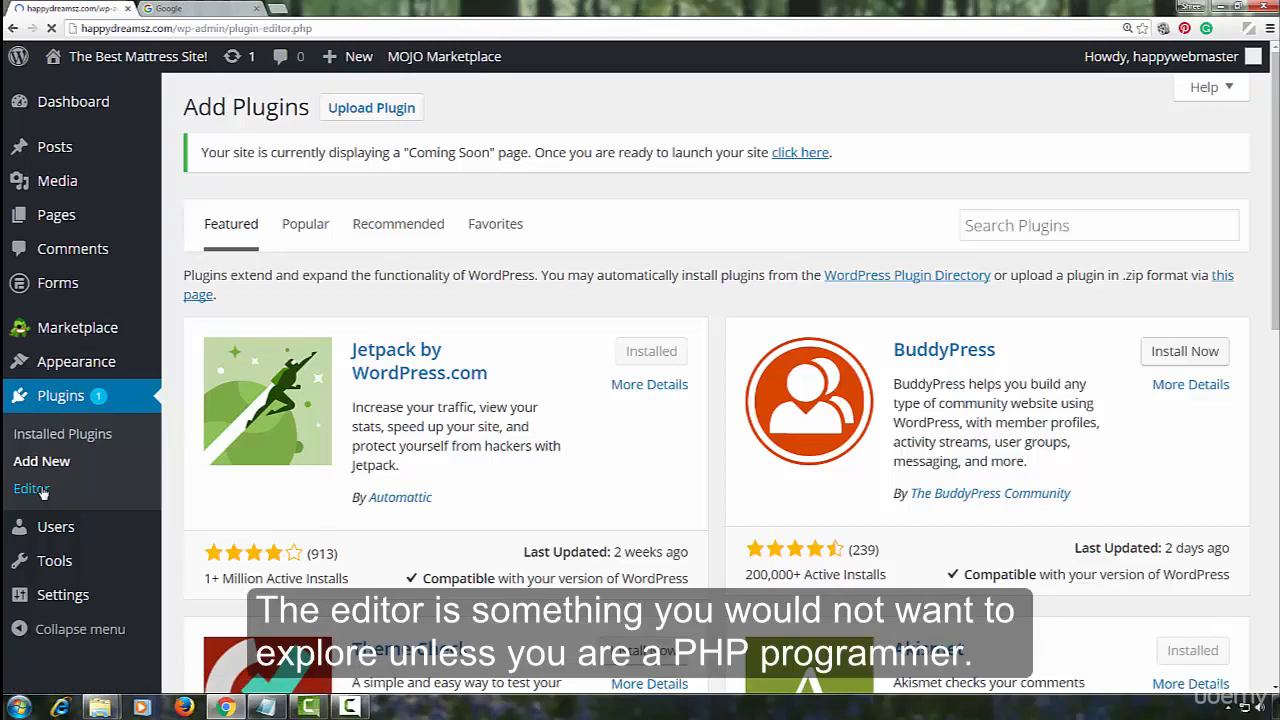
click(32, 488)
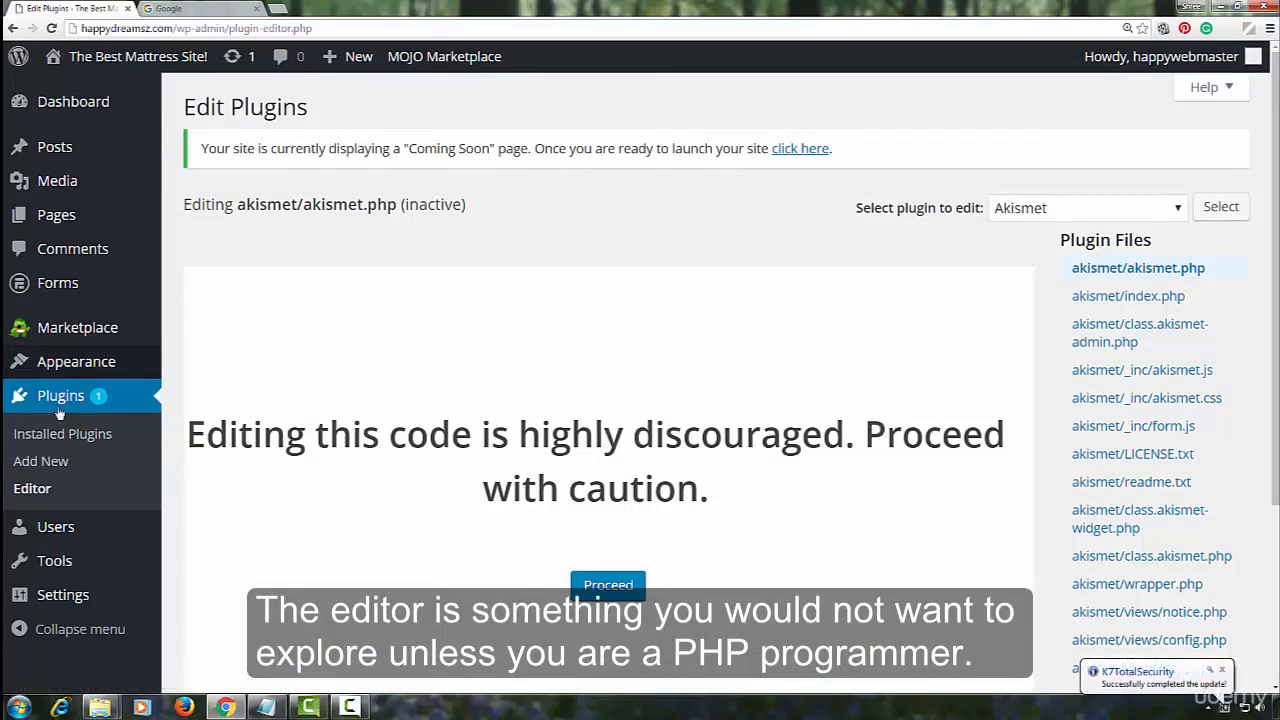
click(62, 433)
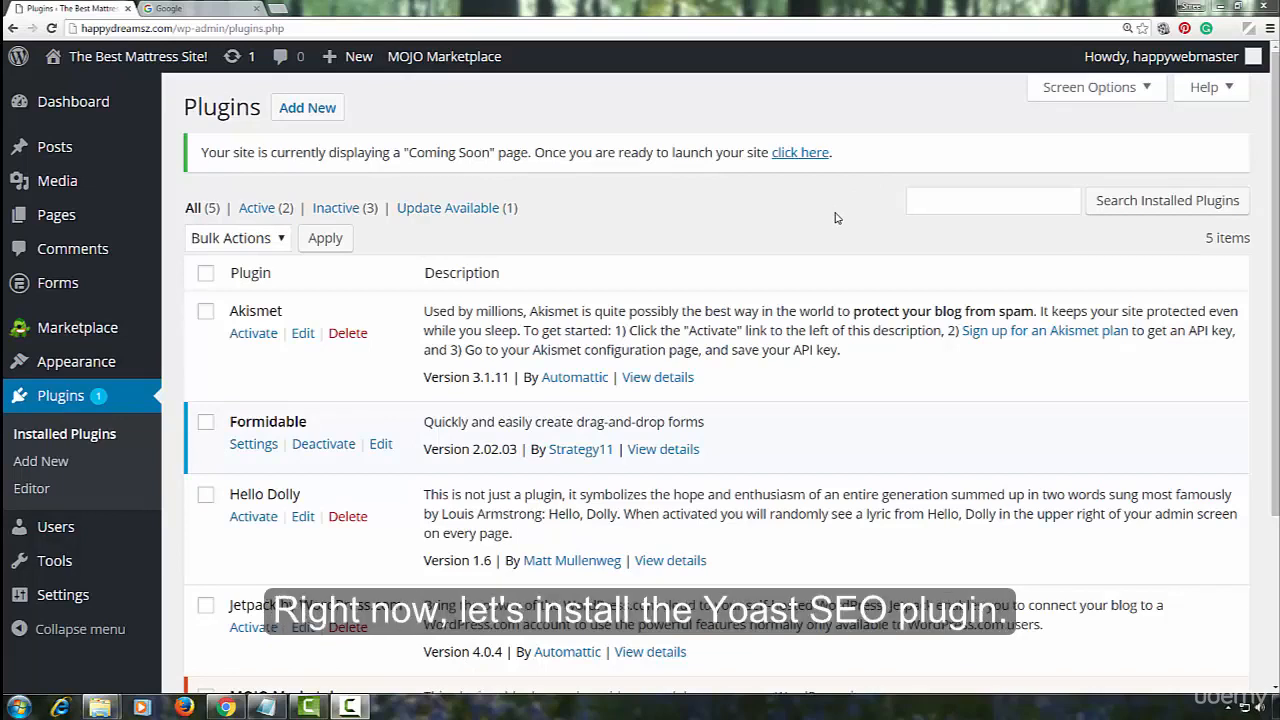
mouse_move(890, 233)
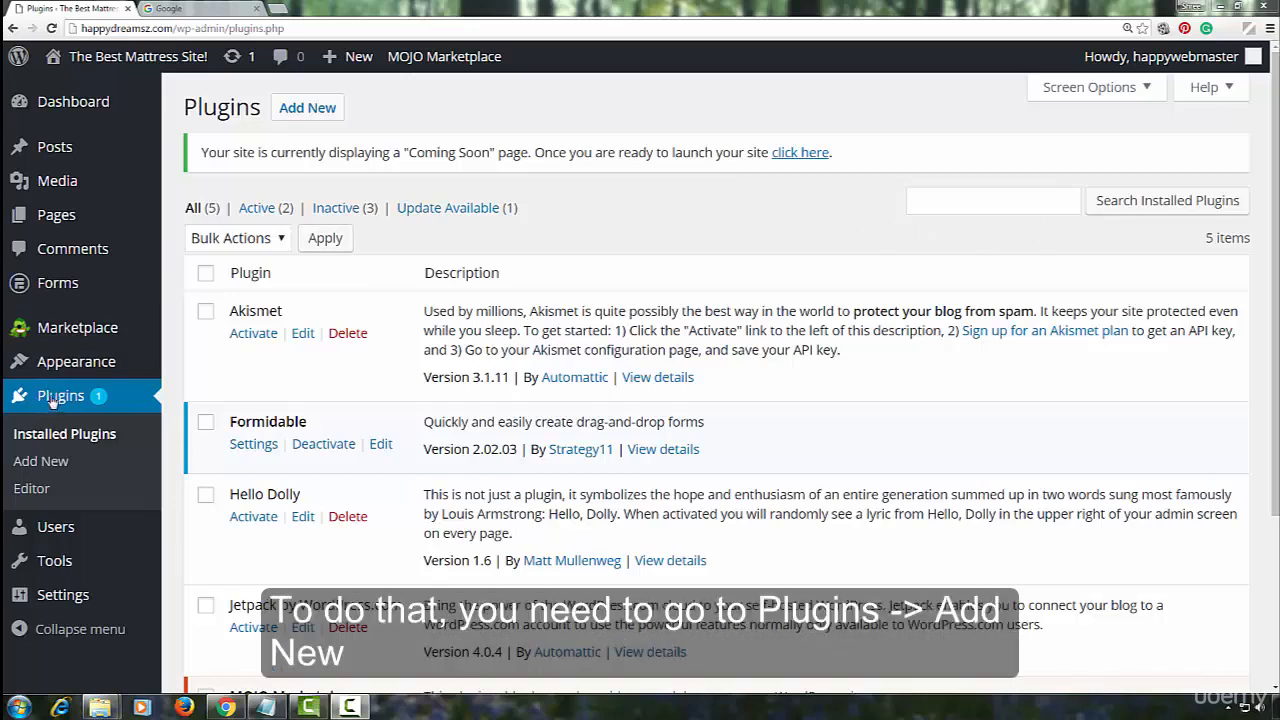
mouse_move(41, 461)
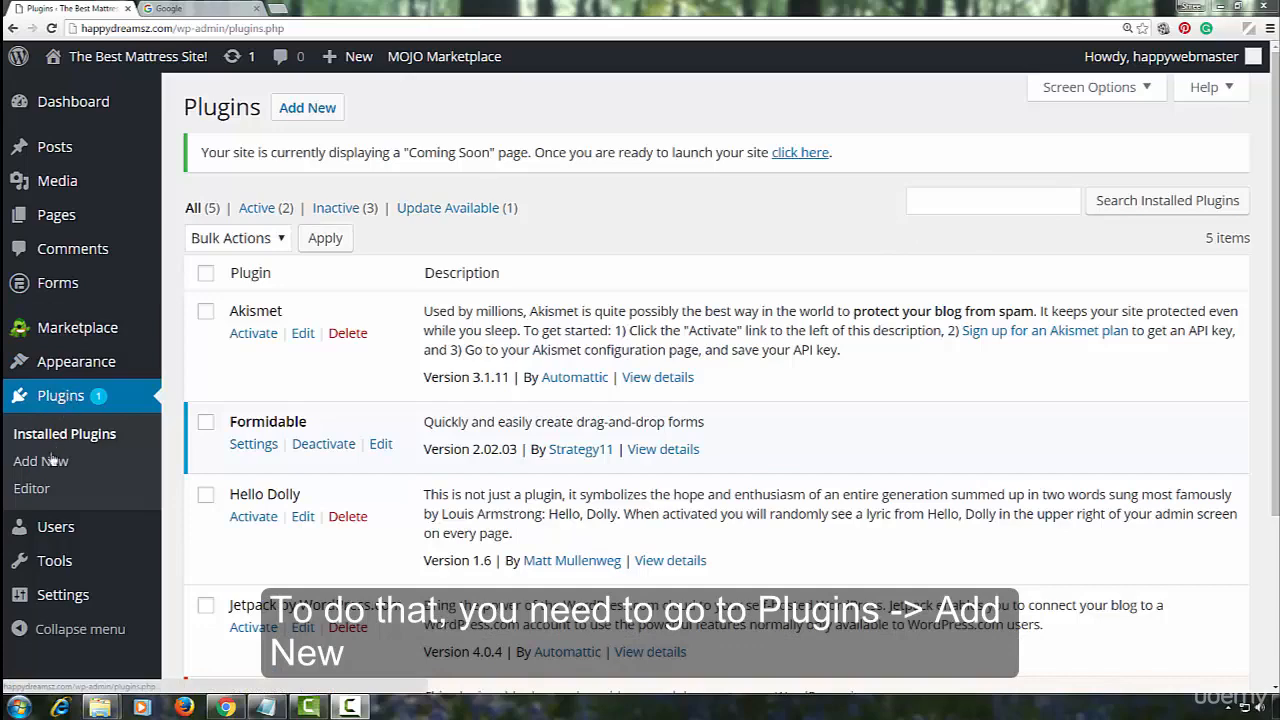
Go to Plugins > Add New to see featured plugins like Jetpack and BuddyPress.
click(41, 461)
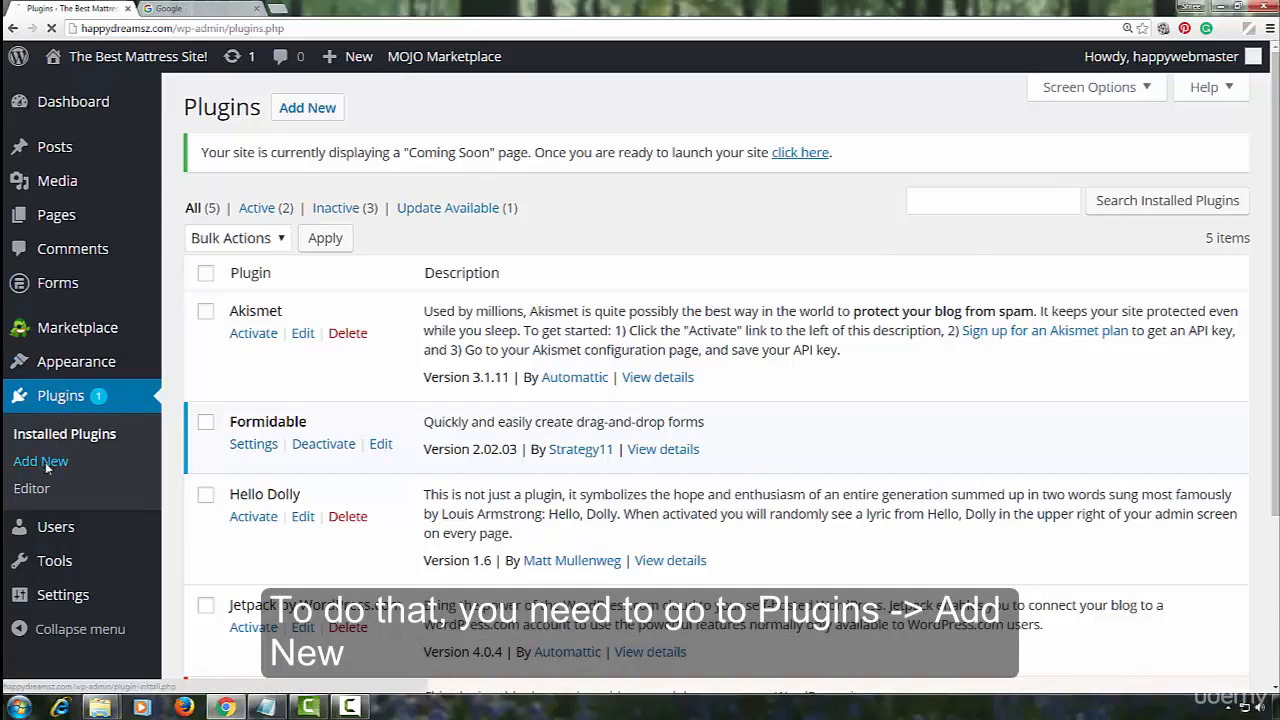
click(42, 461)
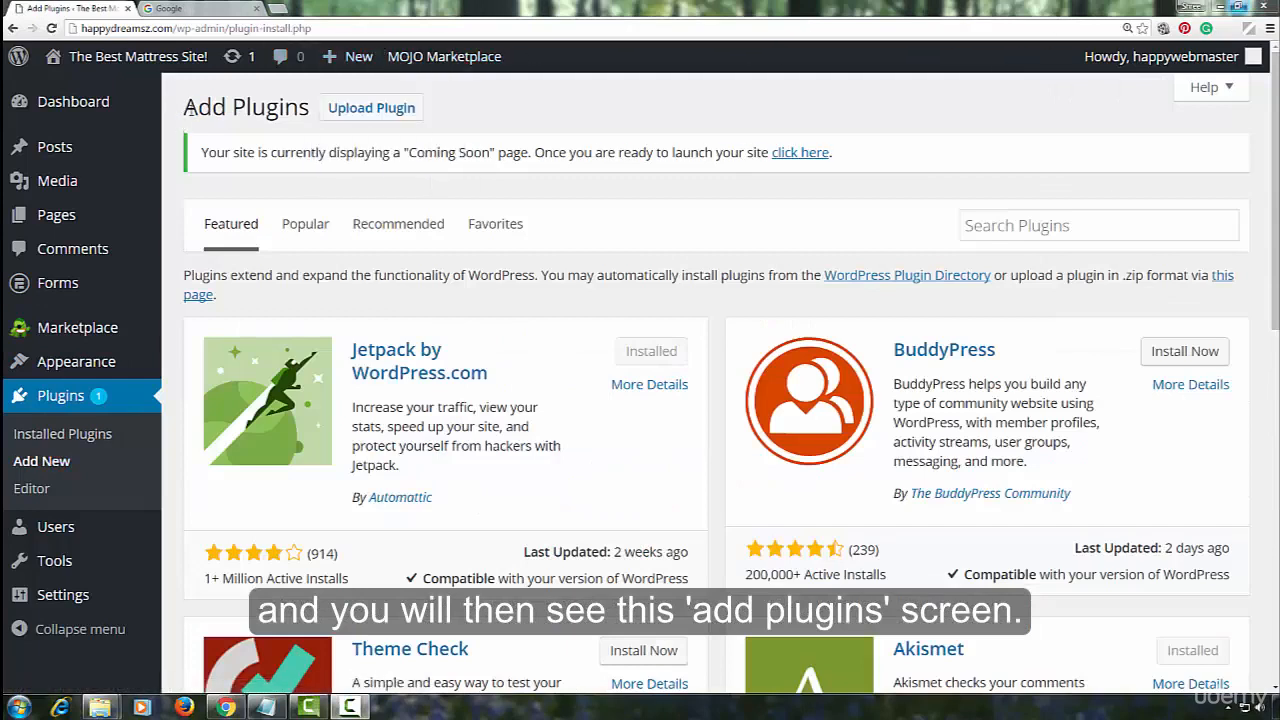
Search the plugin directory for 'yoast seo'.
double_click(245, 107)
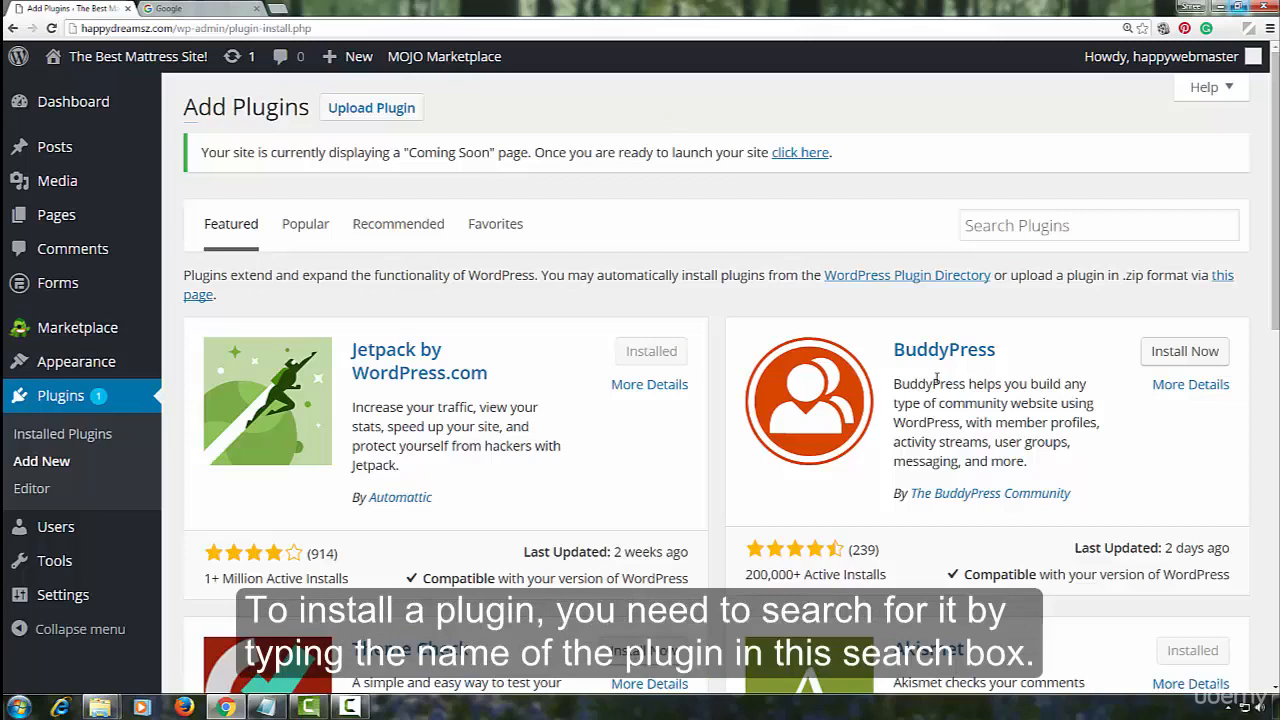
mouse_move(978, 233)
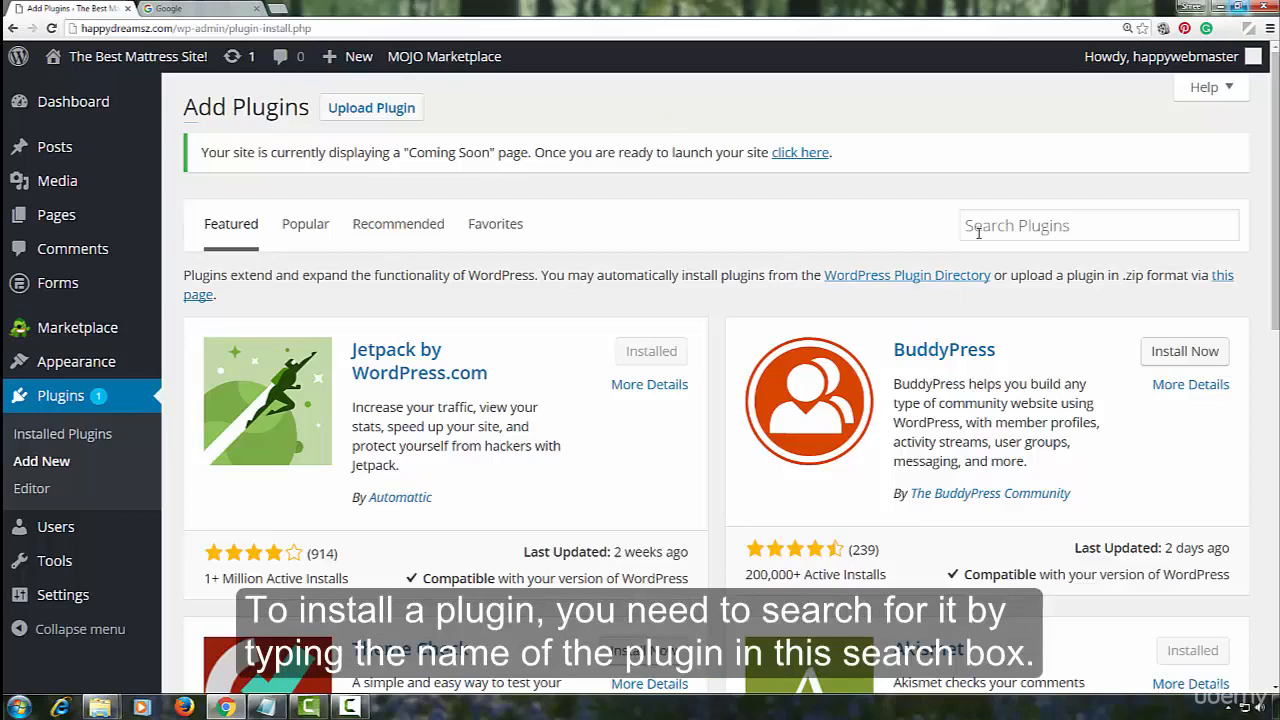
click(1098, 225)
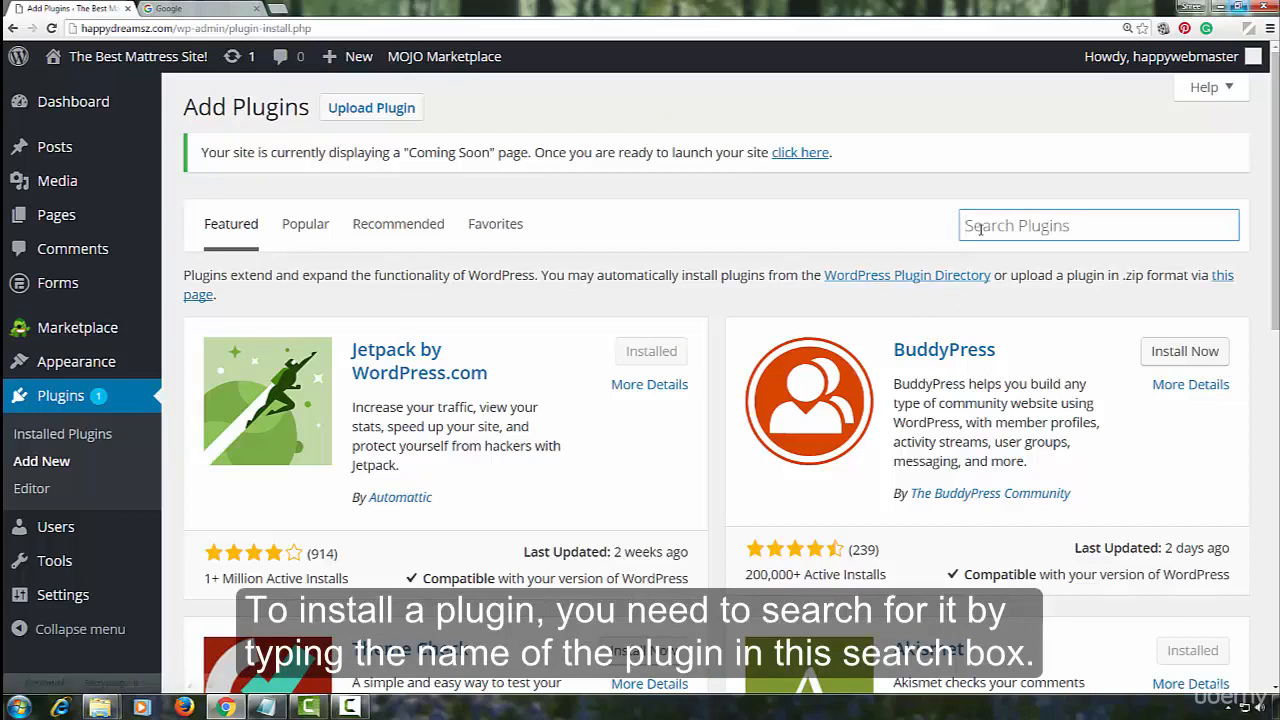
text(yoast seo)
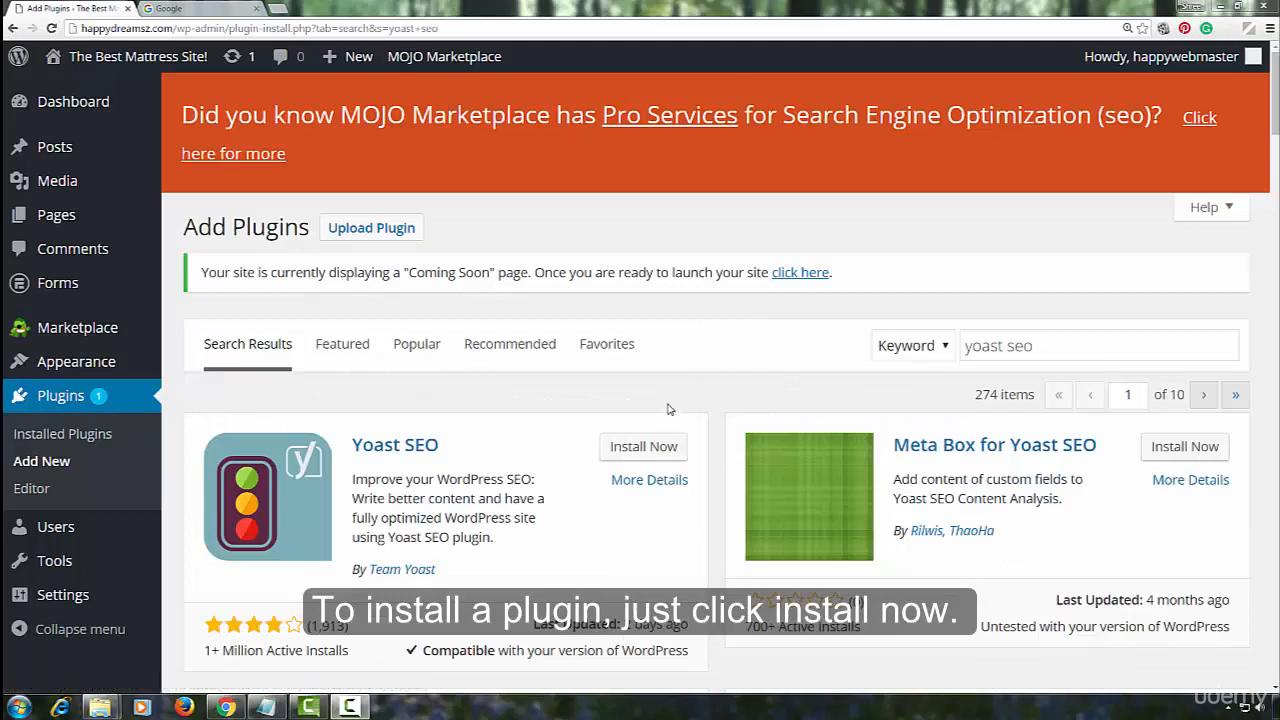
mouse_move(521, 426)
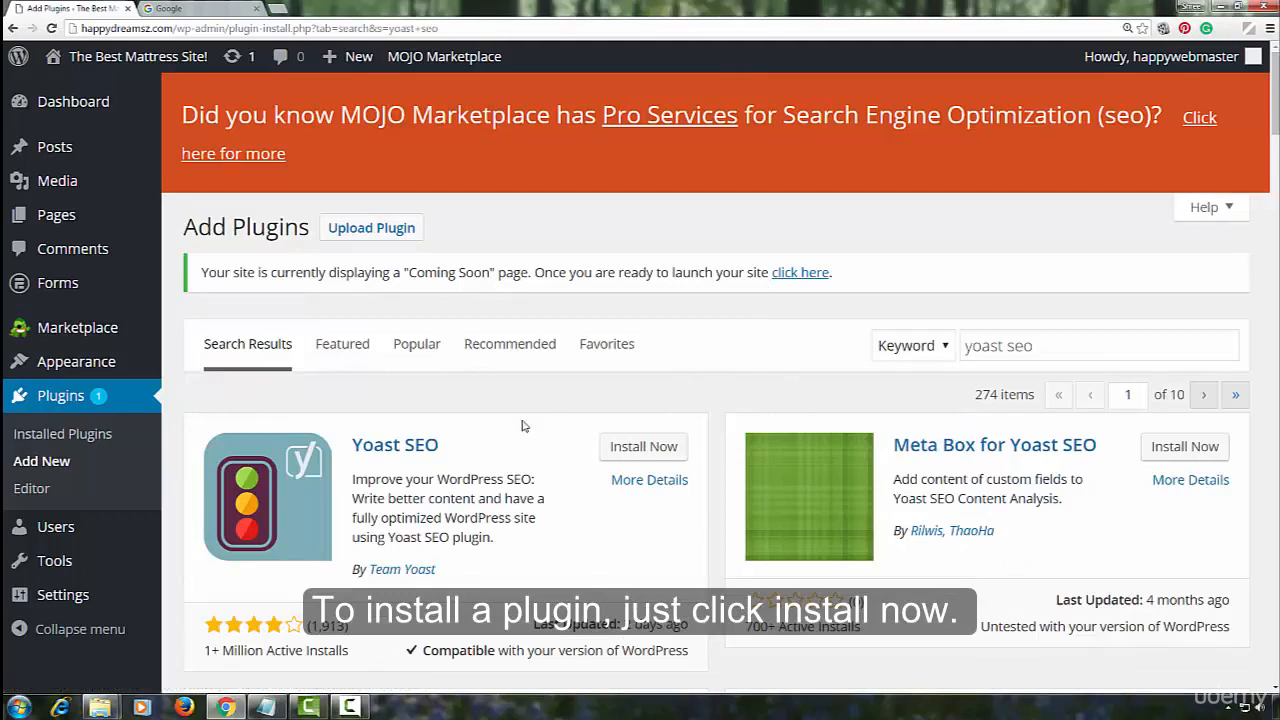
Install Yoast SEO 3.3.4 and start activating it.
click(643, 446)
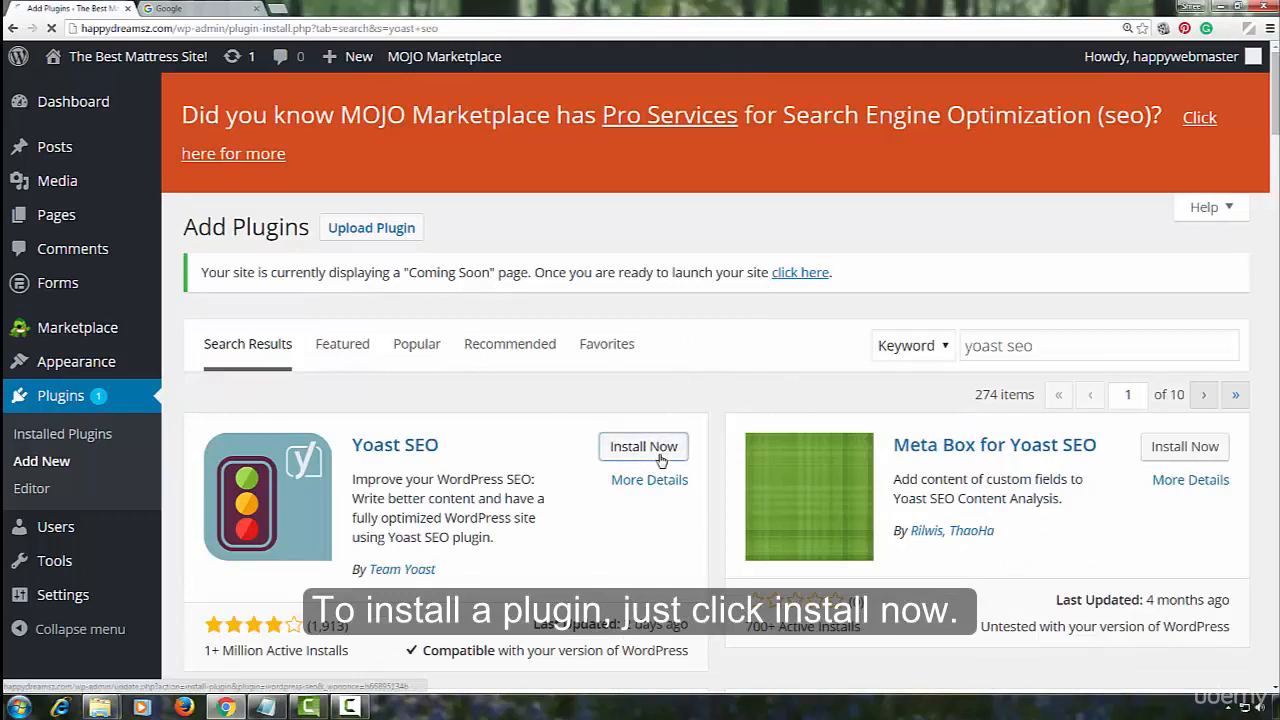
click(643, 446)
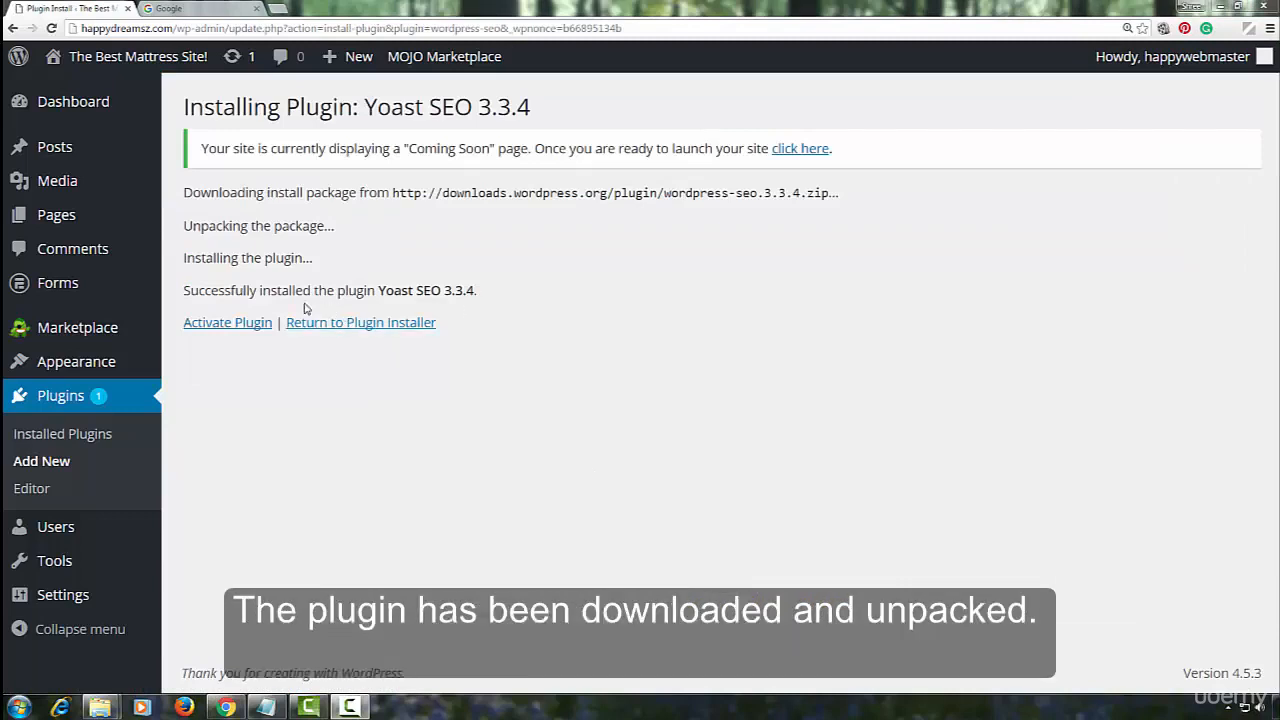
mouse_move(290, 213)
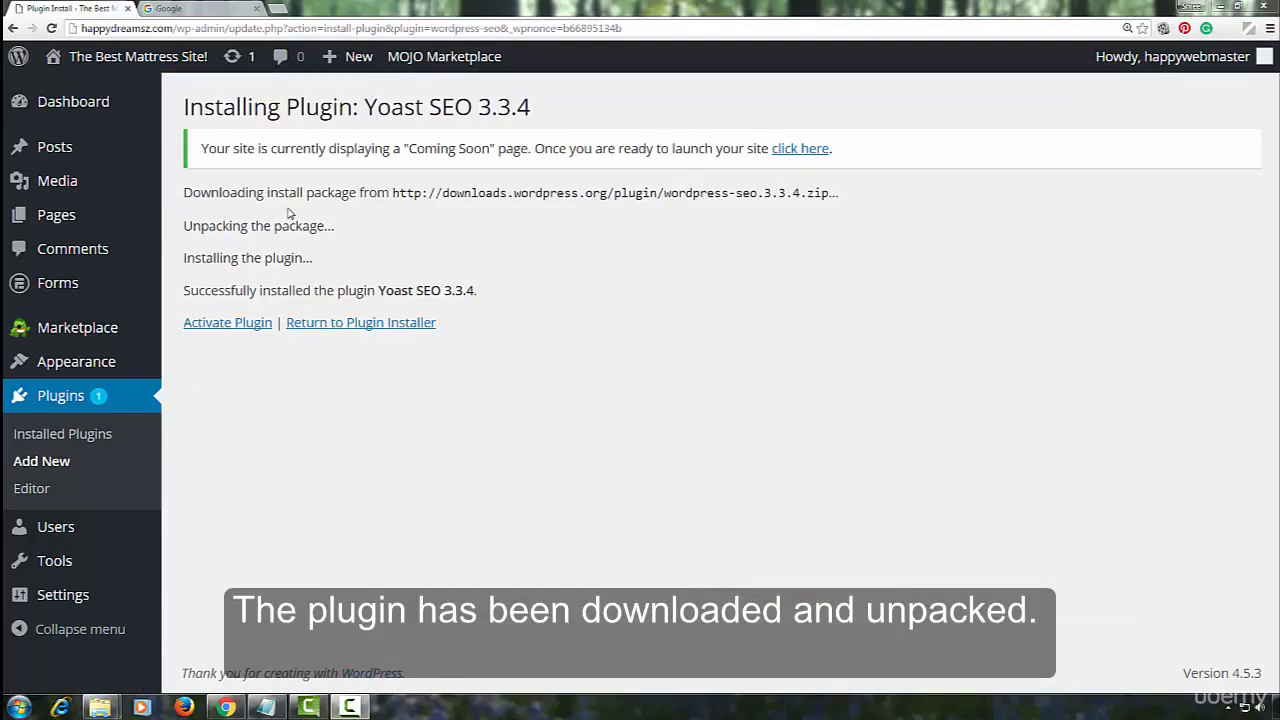
mouse_move(247, 280)
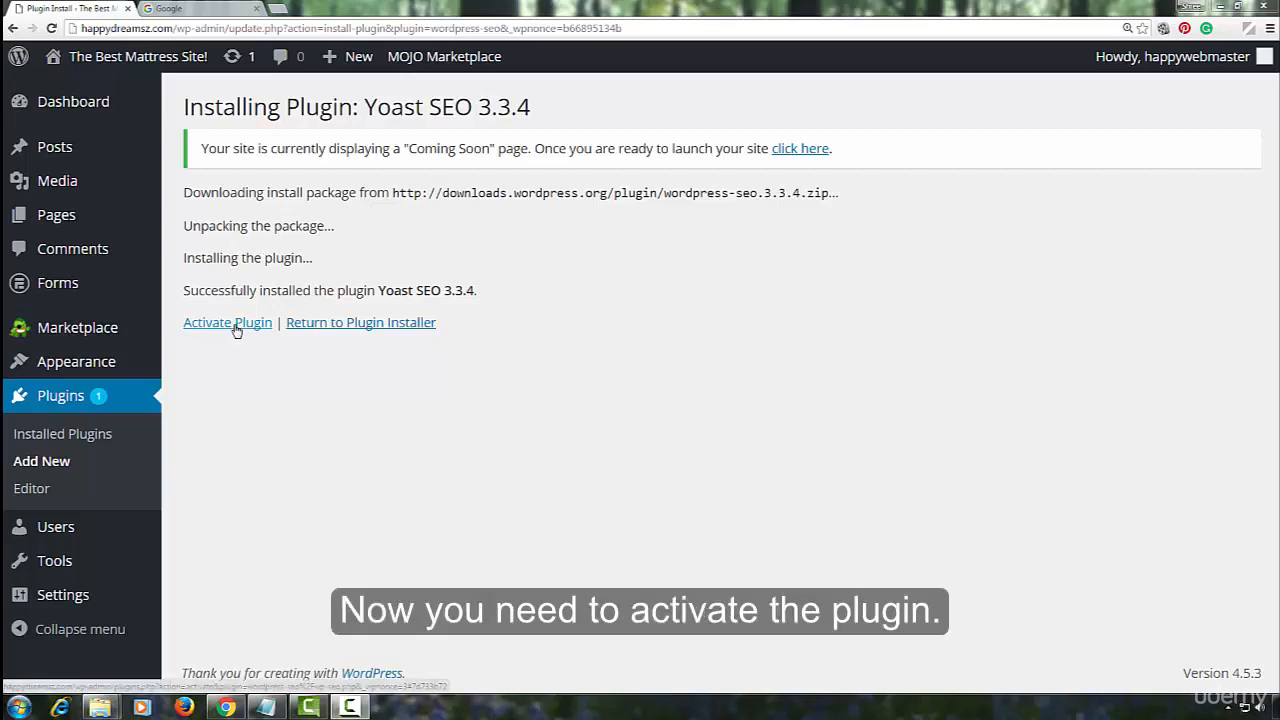
click(227, 322)
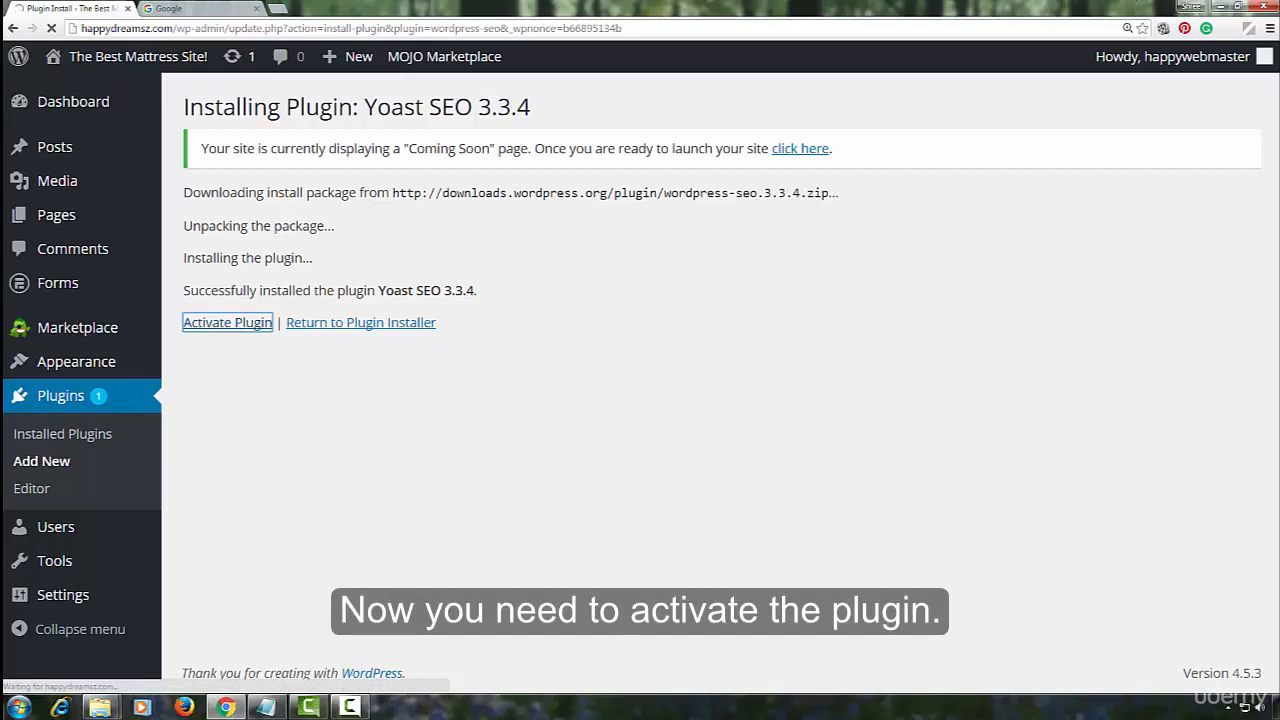
Scroll the six-item plugins list and highlight the active Yoast SEO entry.
click(227, 322)
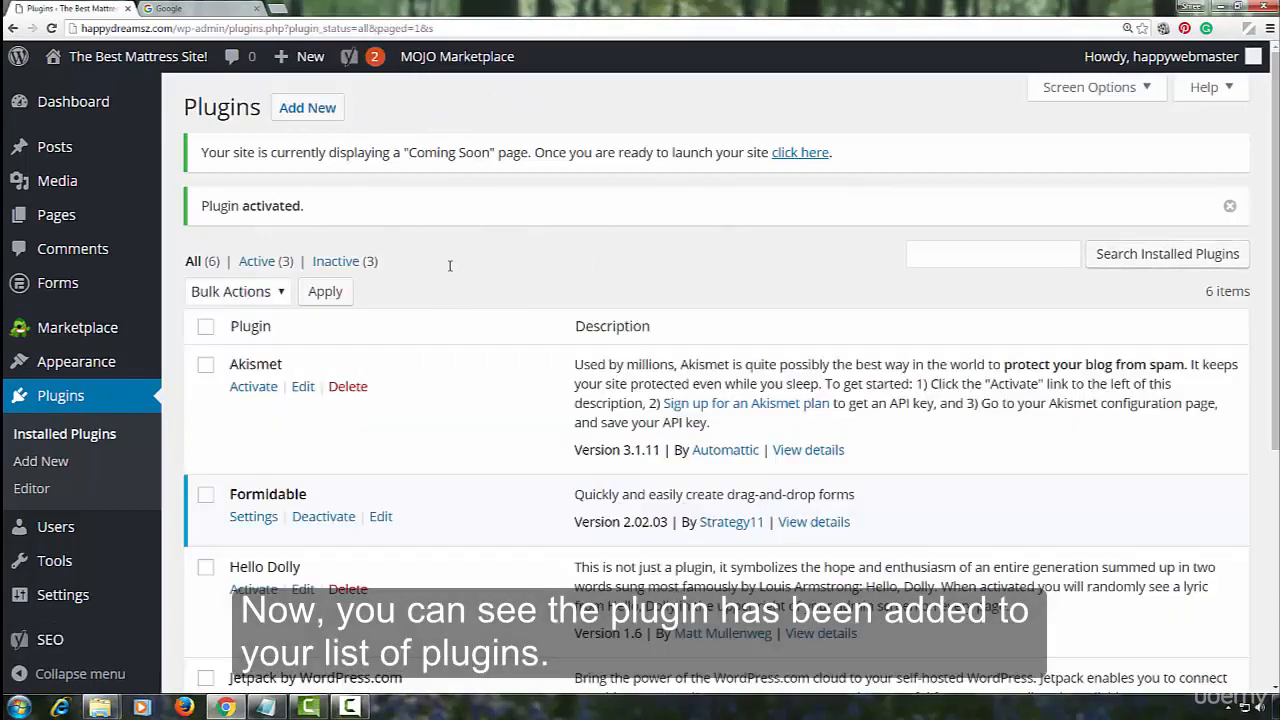
scroll(down, 3)
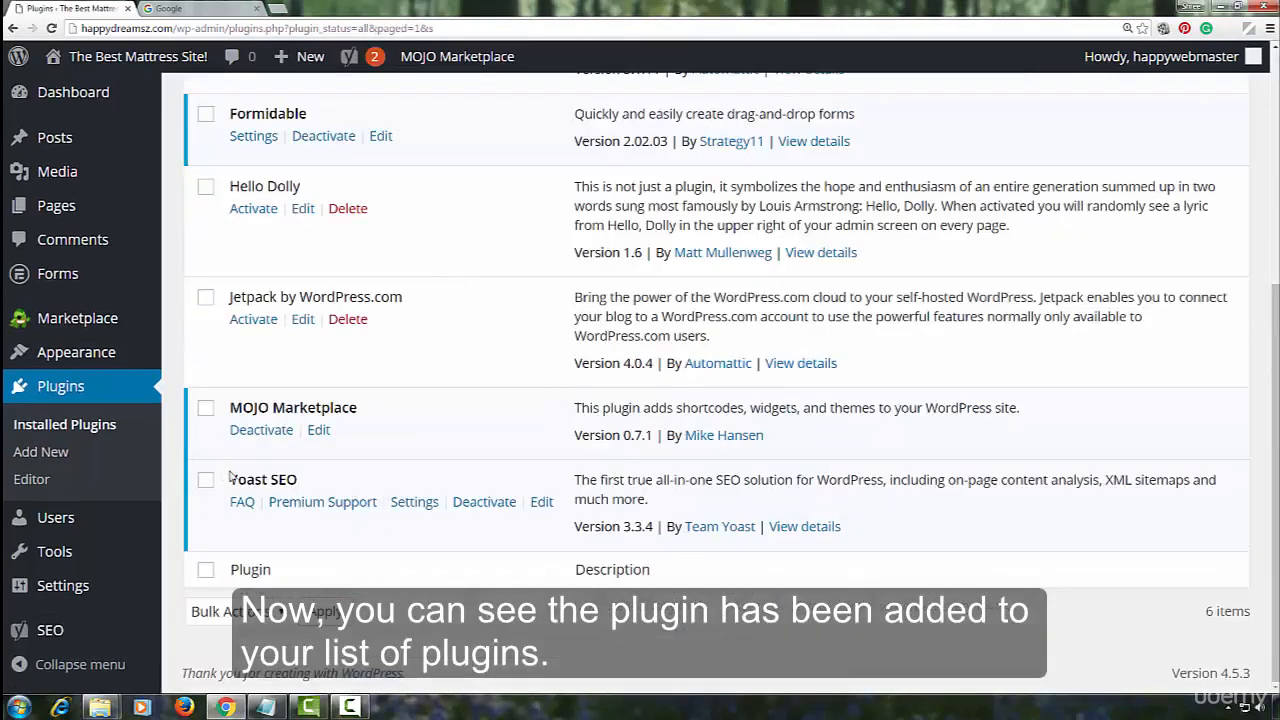
double_click(263, 479)
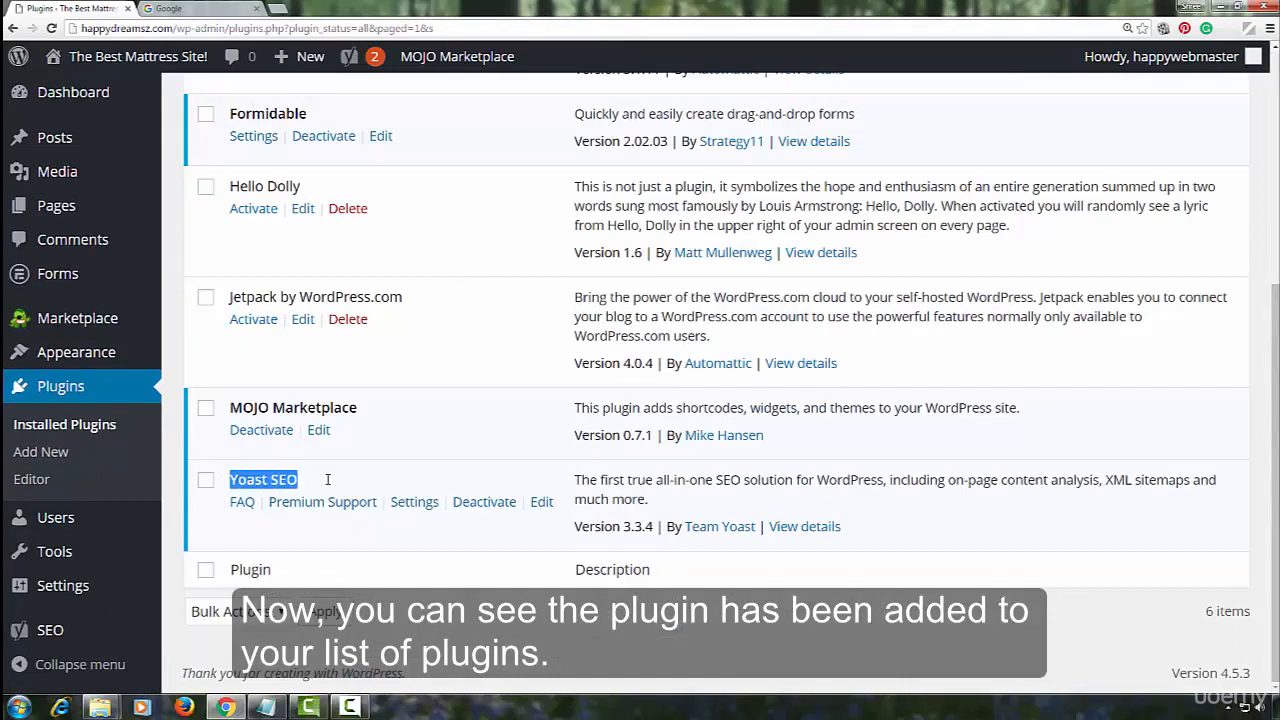
mouse_move(307, 472)
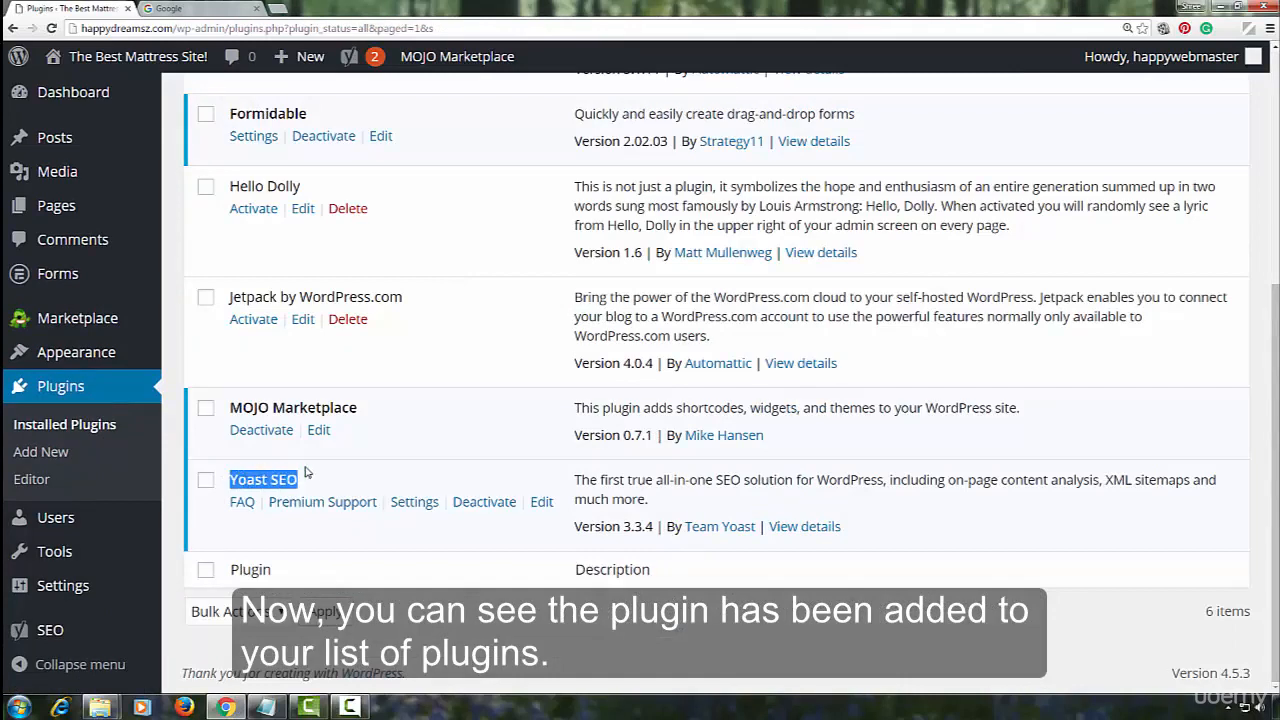
mouse_move(508, 521)
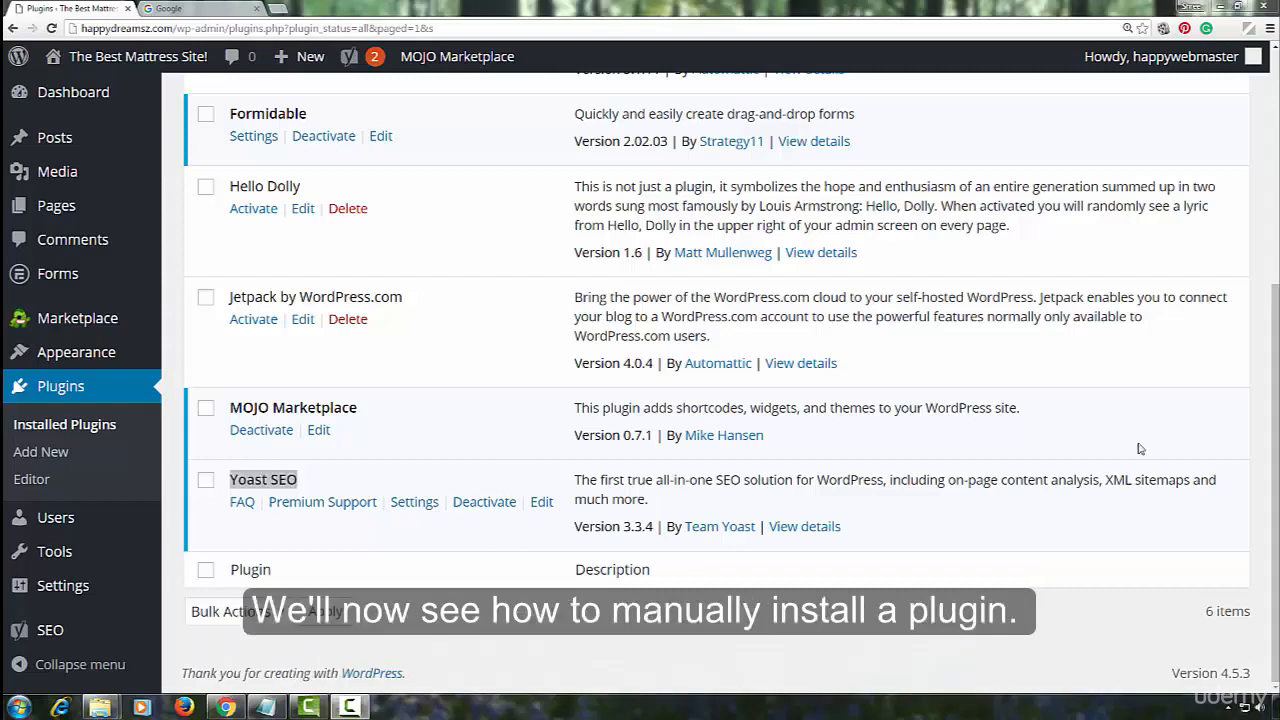
mouse_move(727, 546)
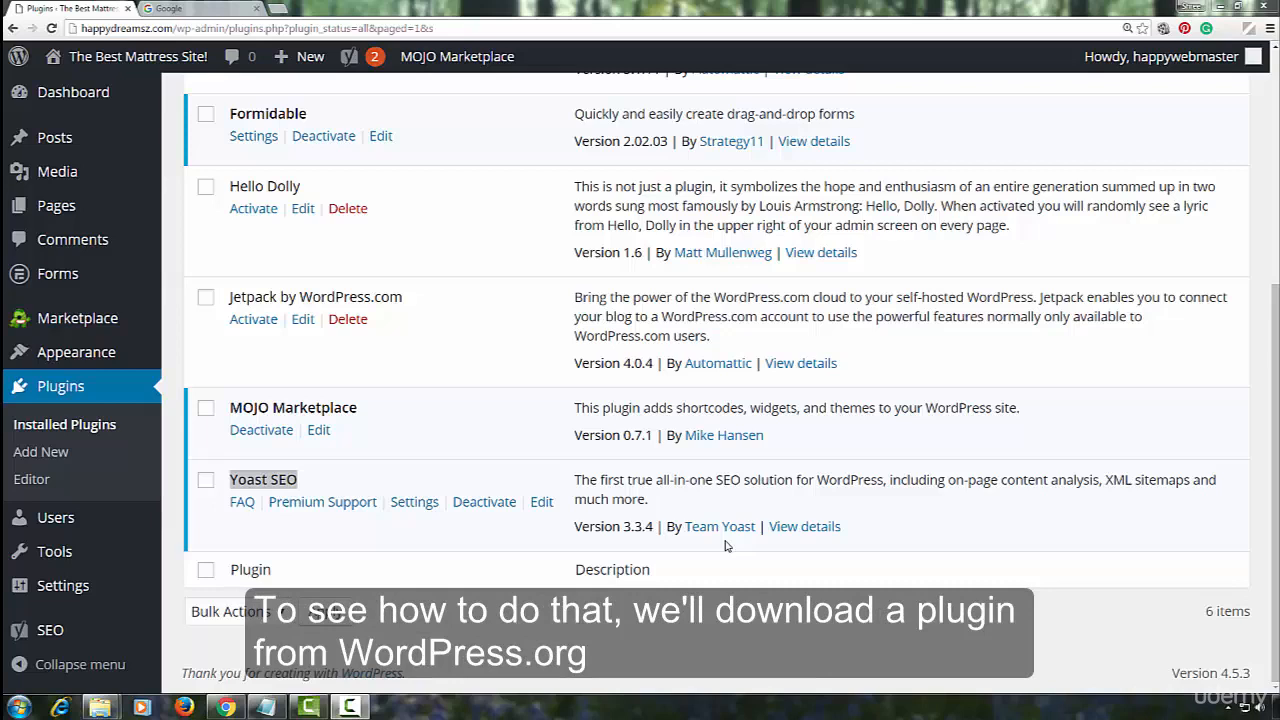
mouse_move(235, 283)
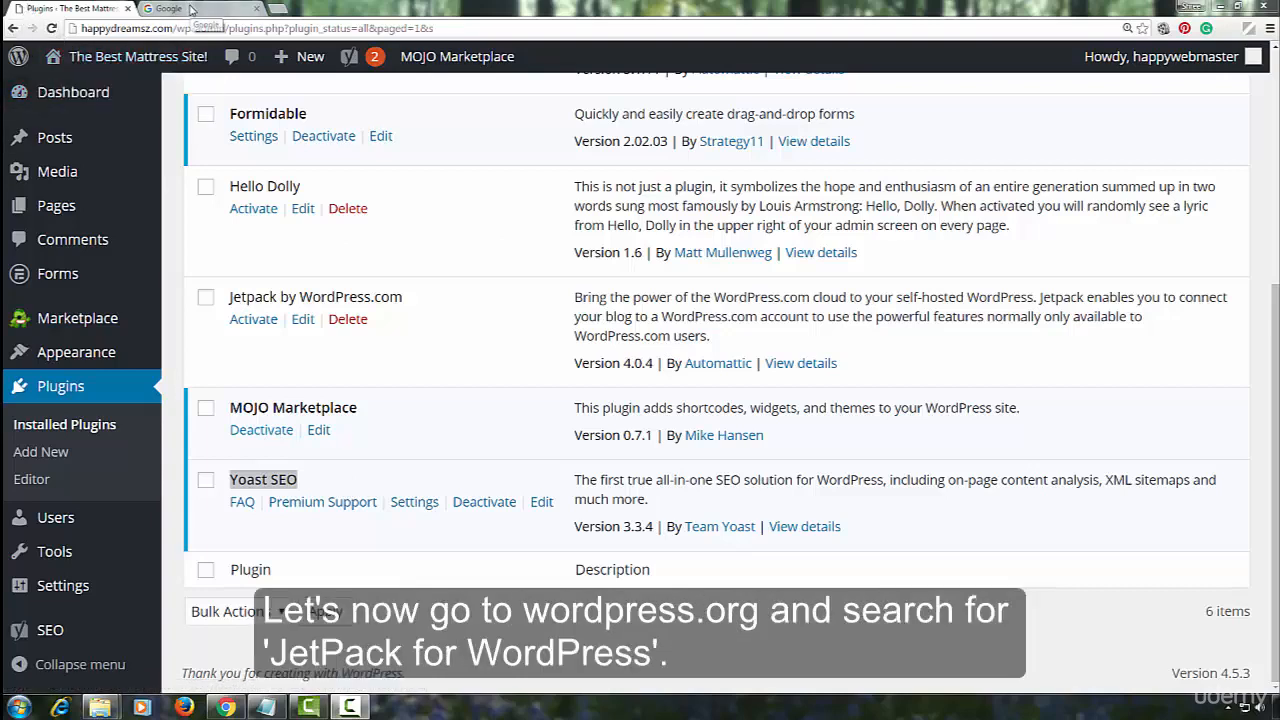
Download Jetpack 4.0.4 from its WordPress.org Plugin Directory page in the other tab.
click(200, 9)
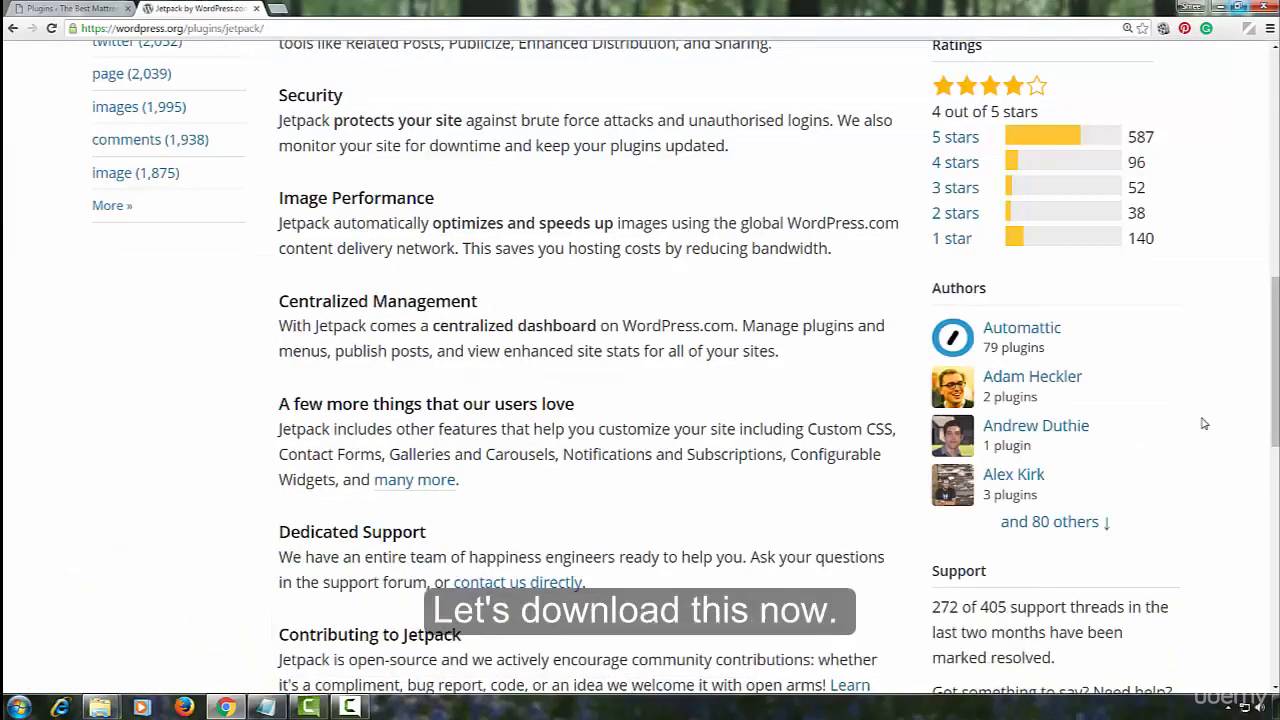
scroll(up, 3)
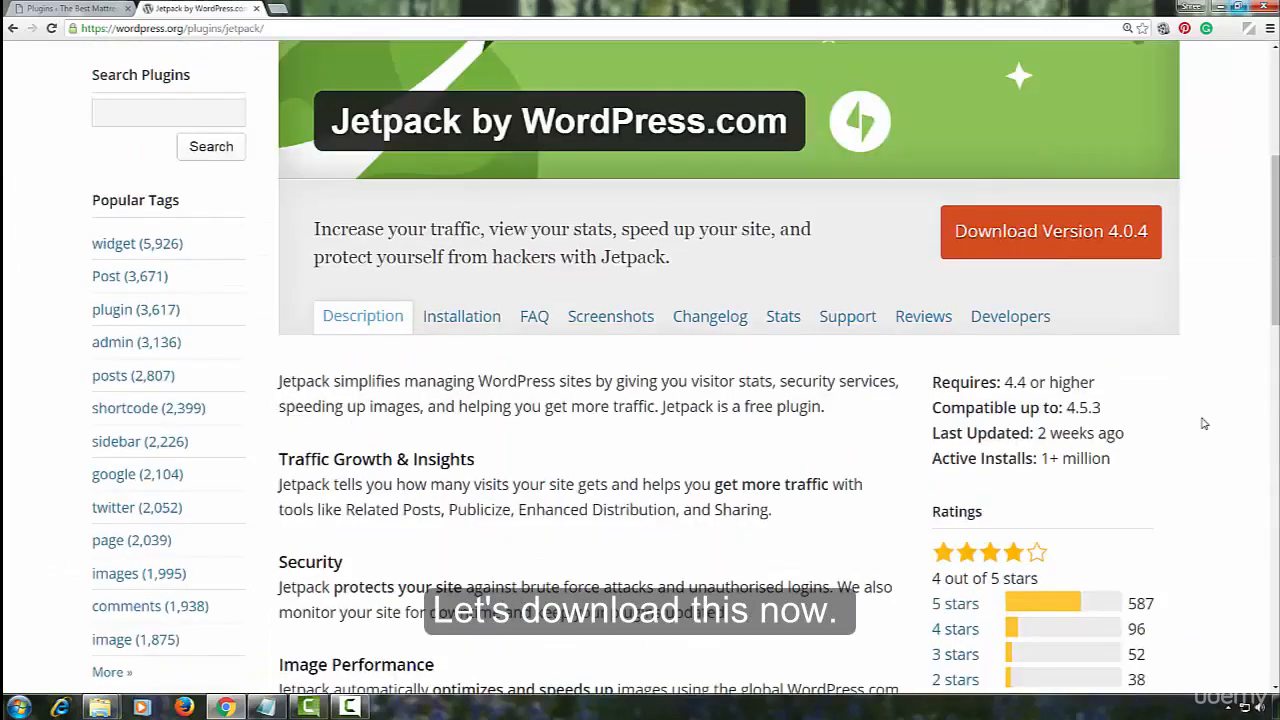
scroll(up, 3)
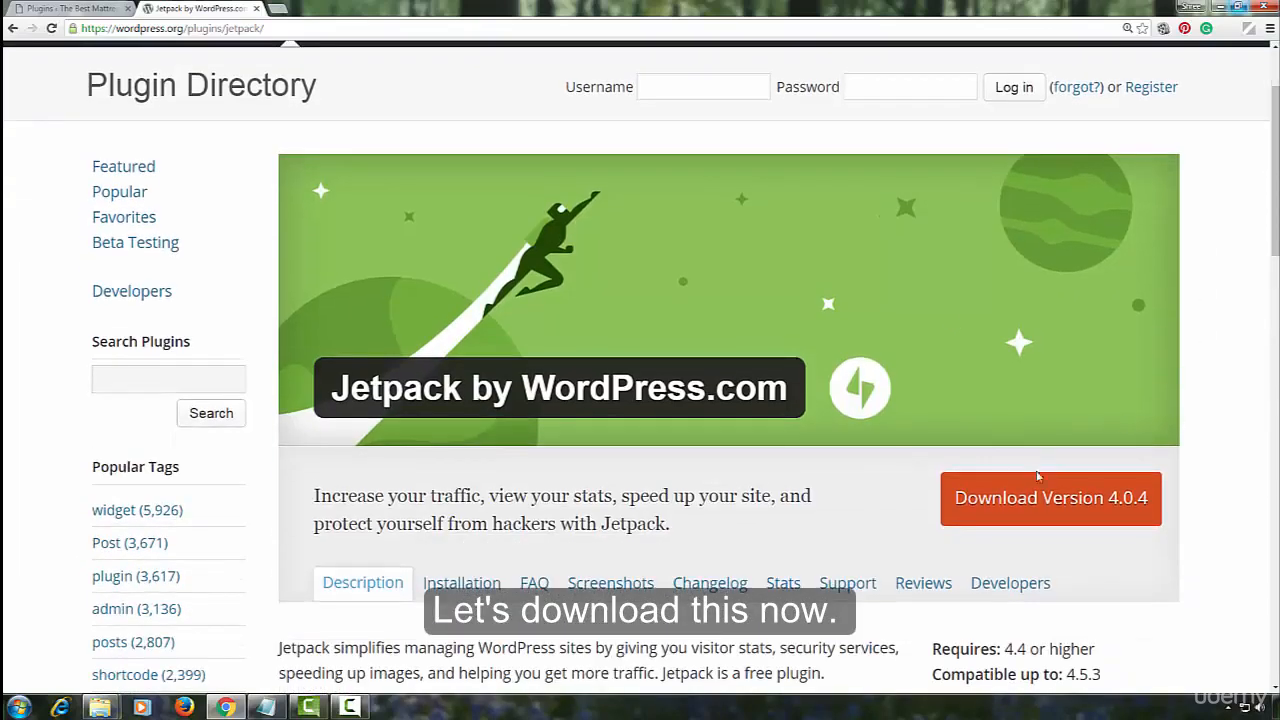
click(1050, 498)
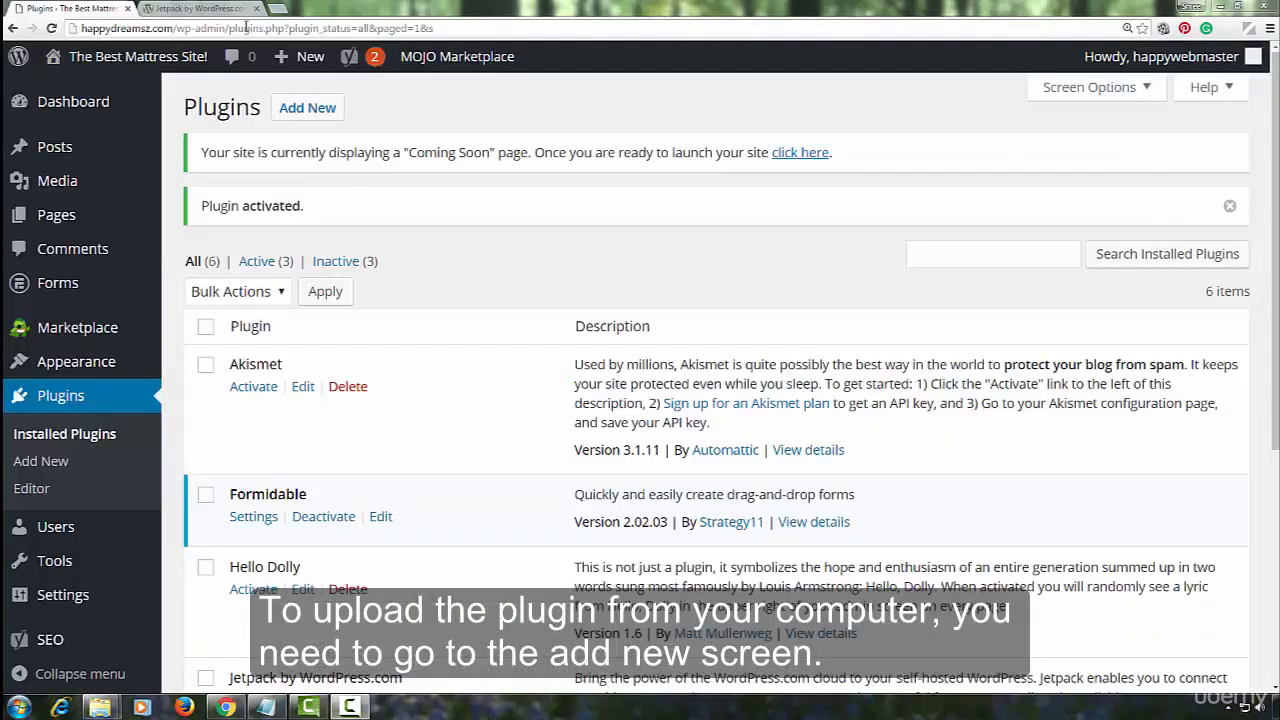
mouse_move(307, 107)
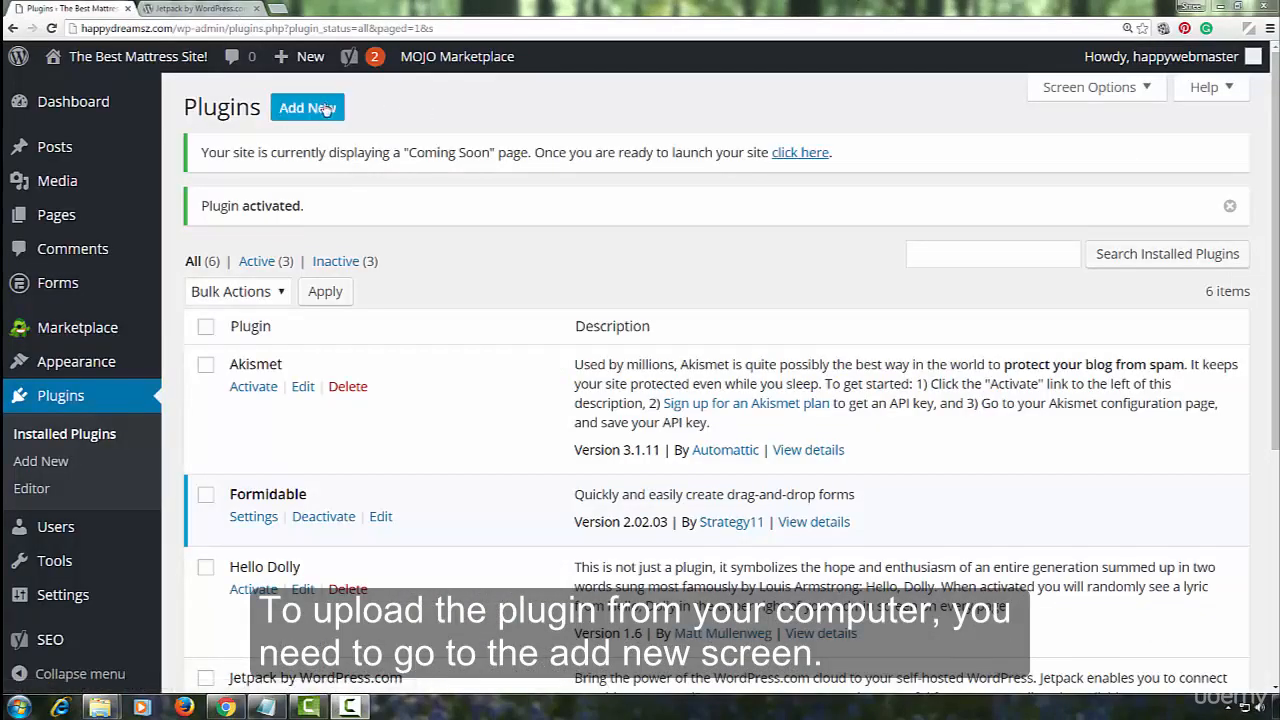
Open the Upload Plugin form on the Add Plugins page.
click(307, 107)
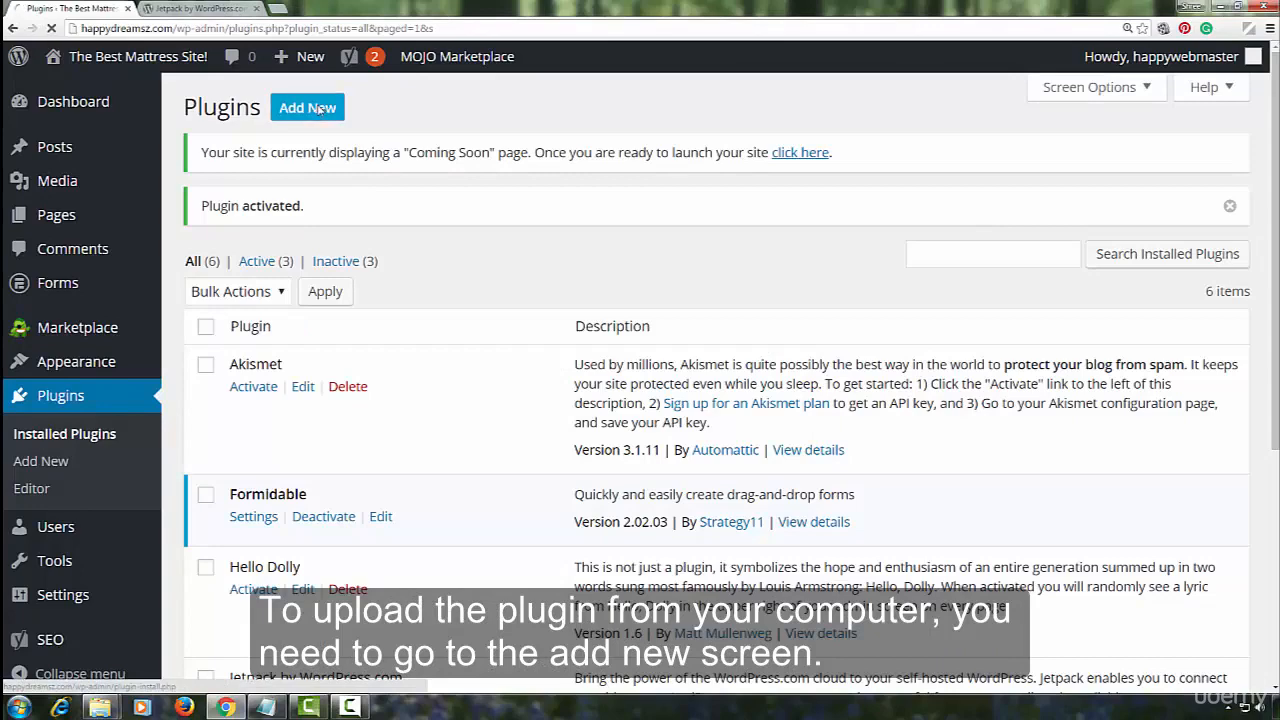
click(307, 107)
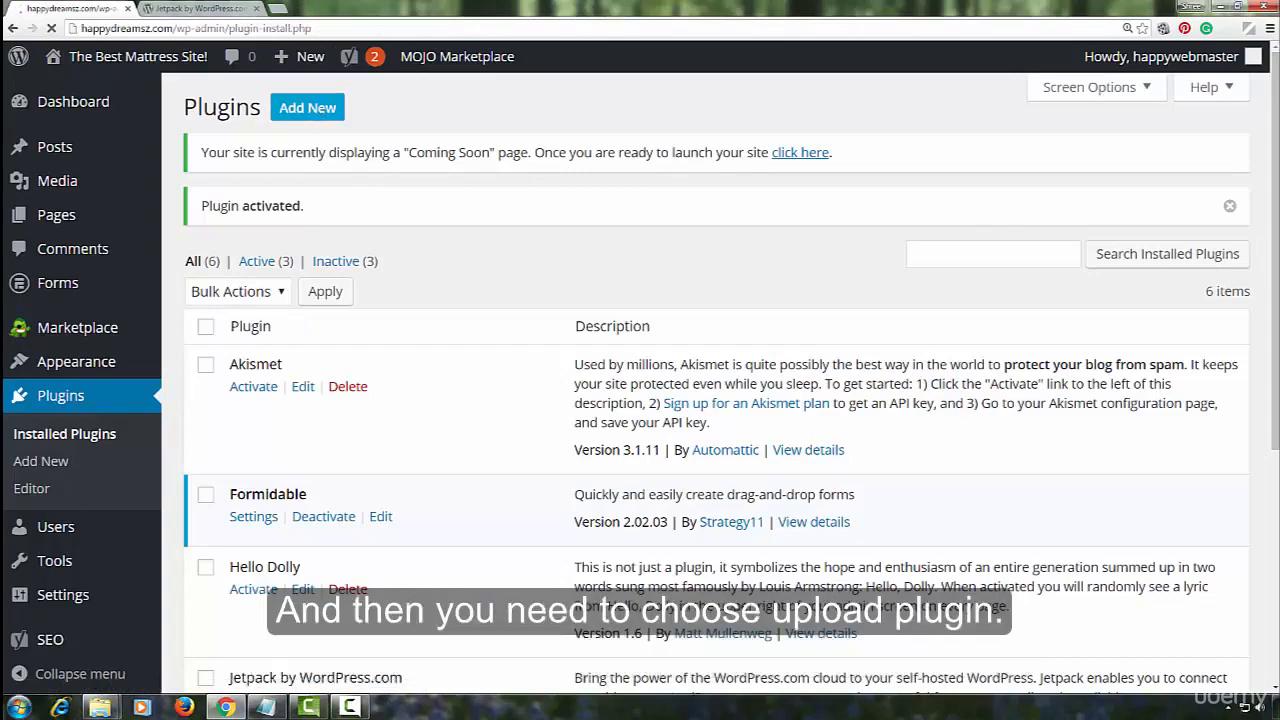
click(41, 461)
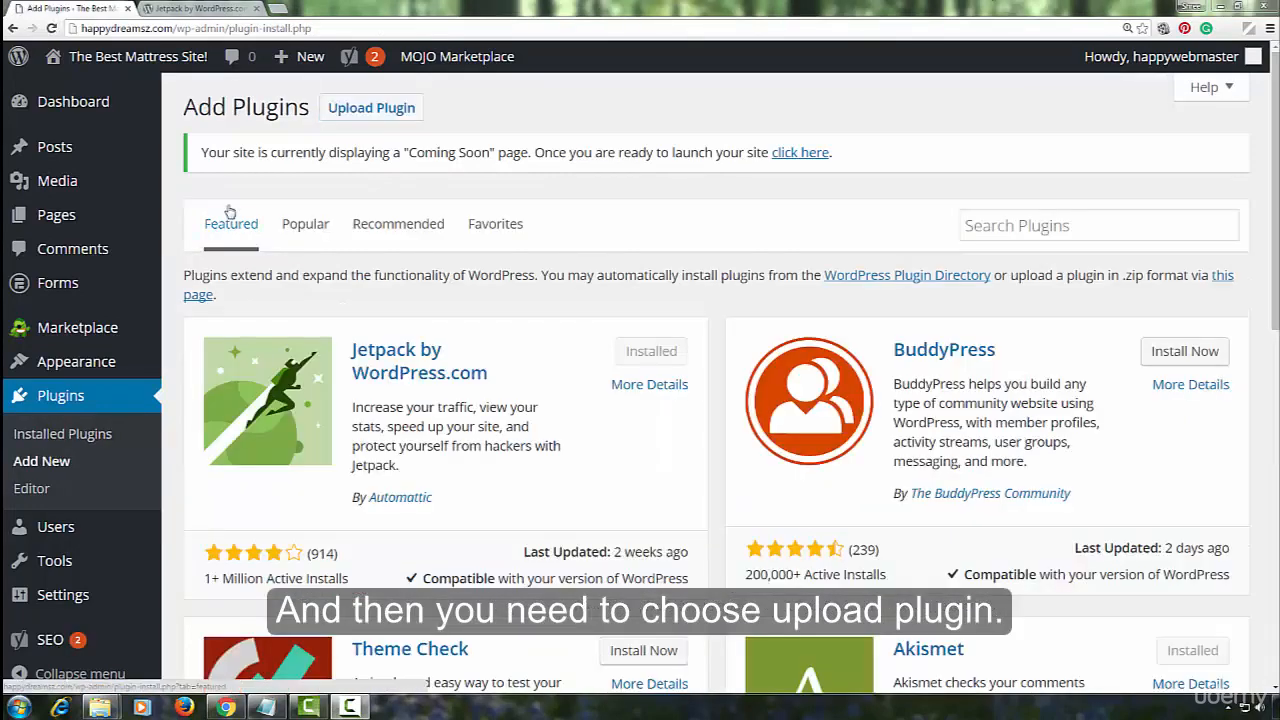
mouse_move(371, 107)
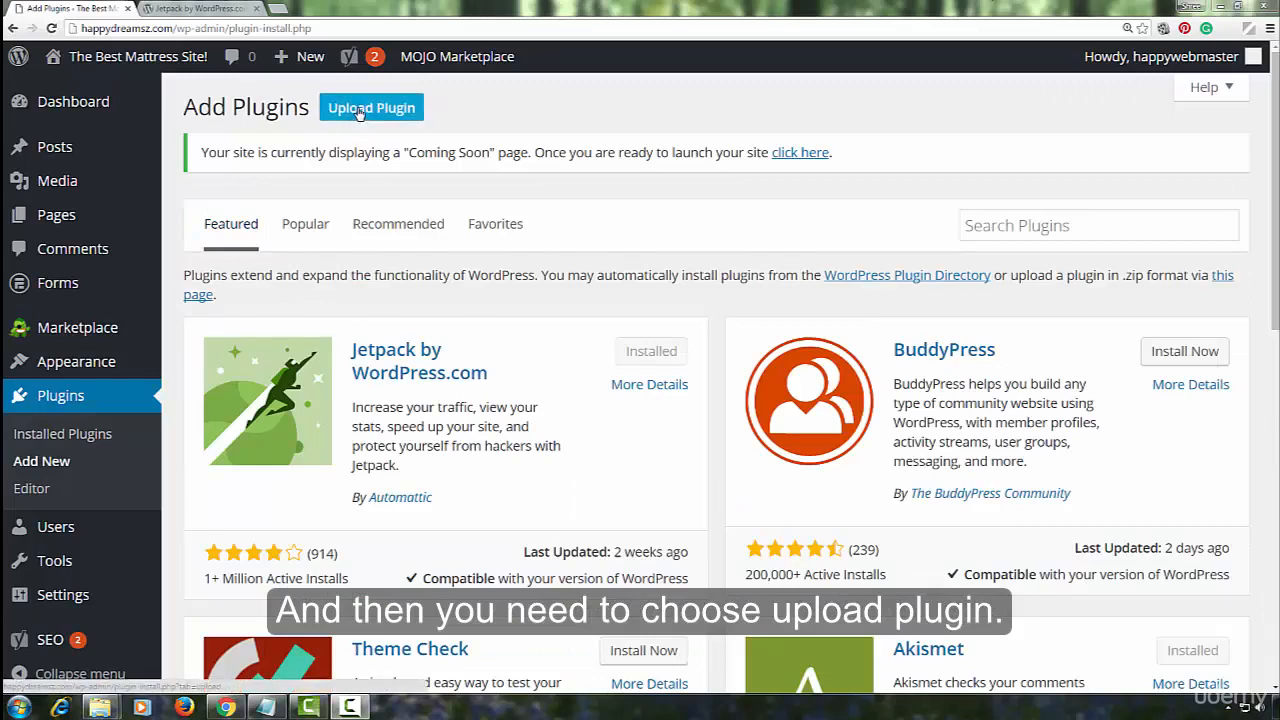
click(349, 56)
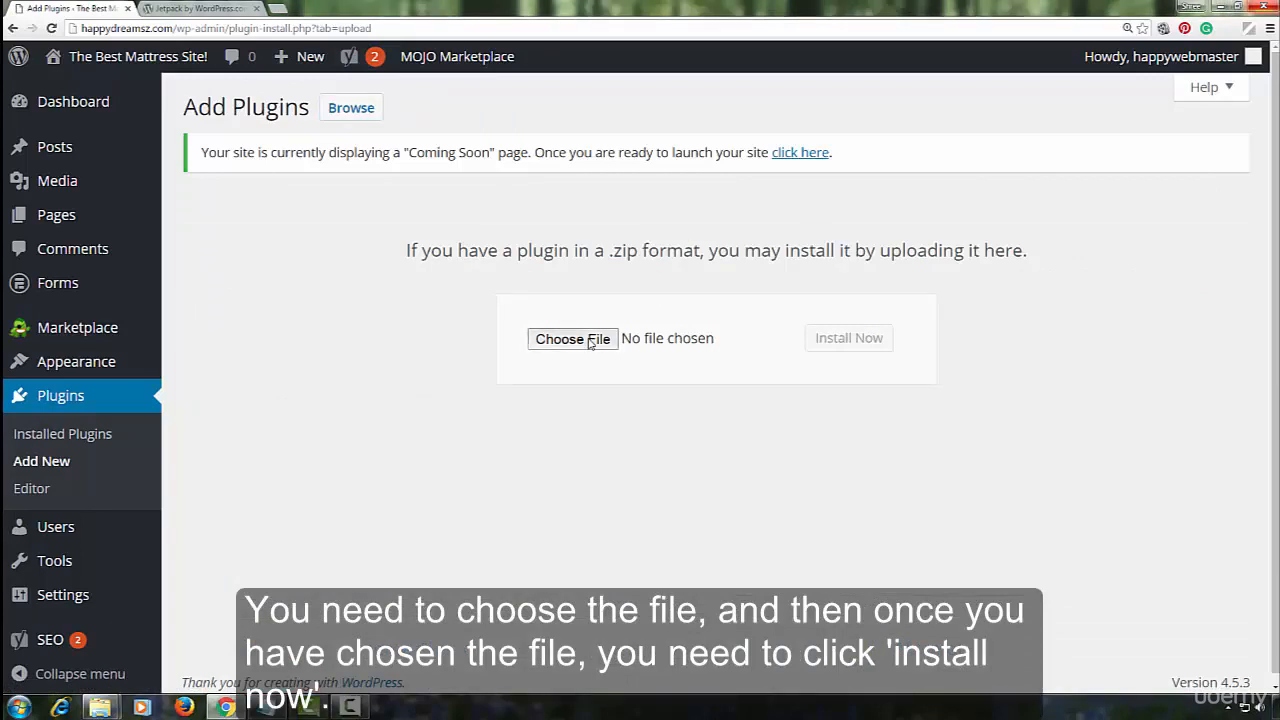
Choose jetpack.4.0.4.zip from Downloads and install it.
click(572, 338)
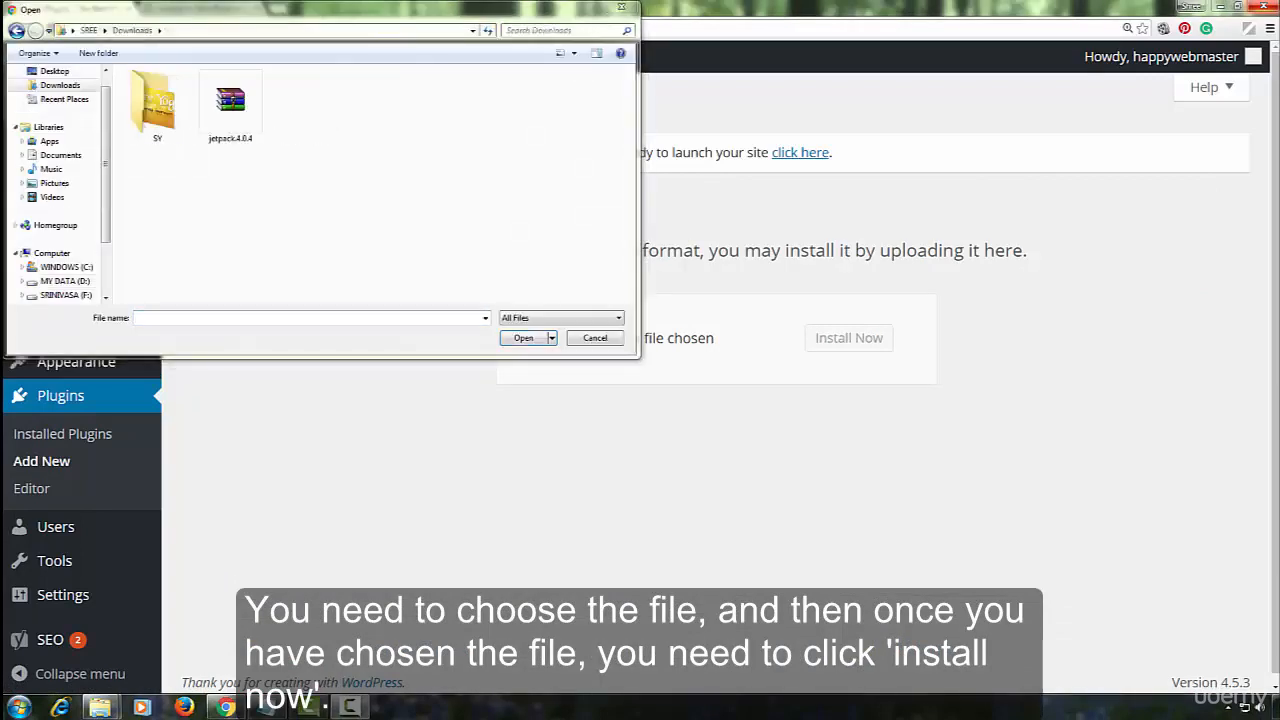
click(230, 105)
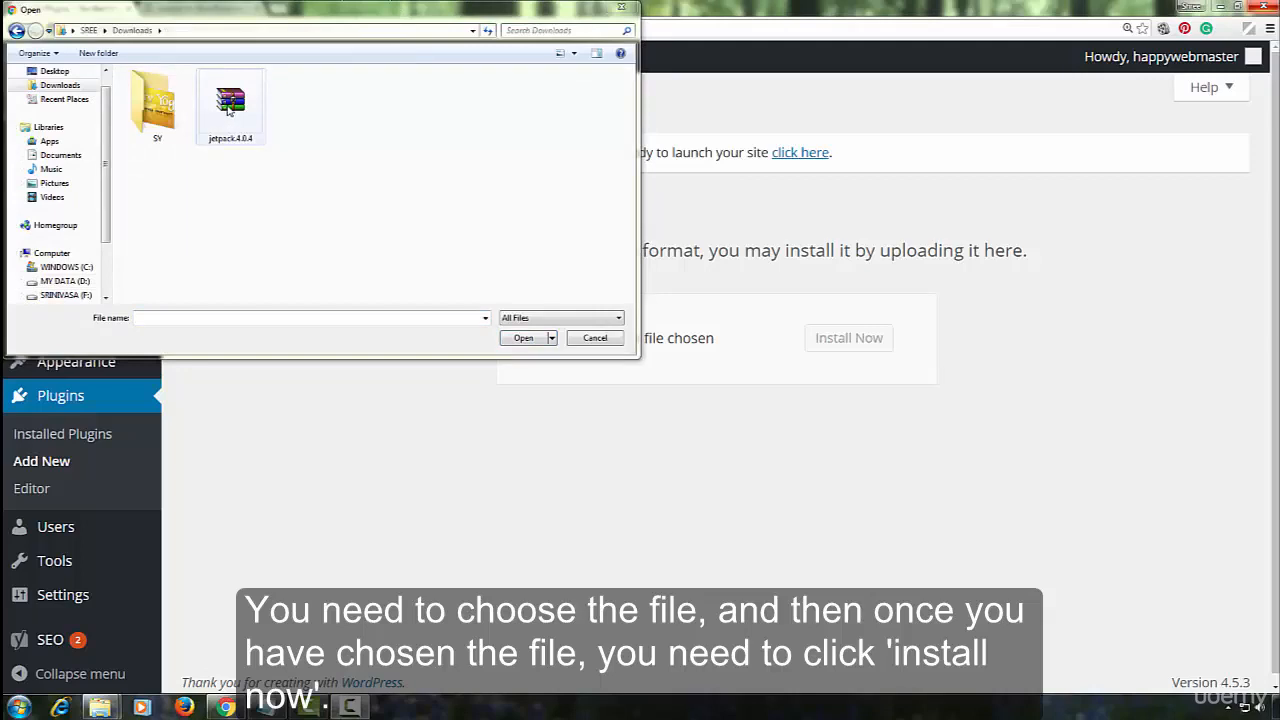
click(523, 337)
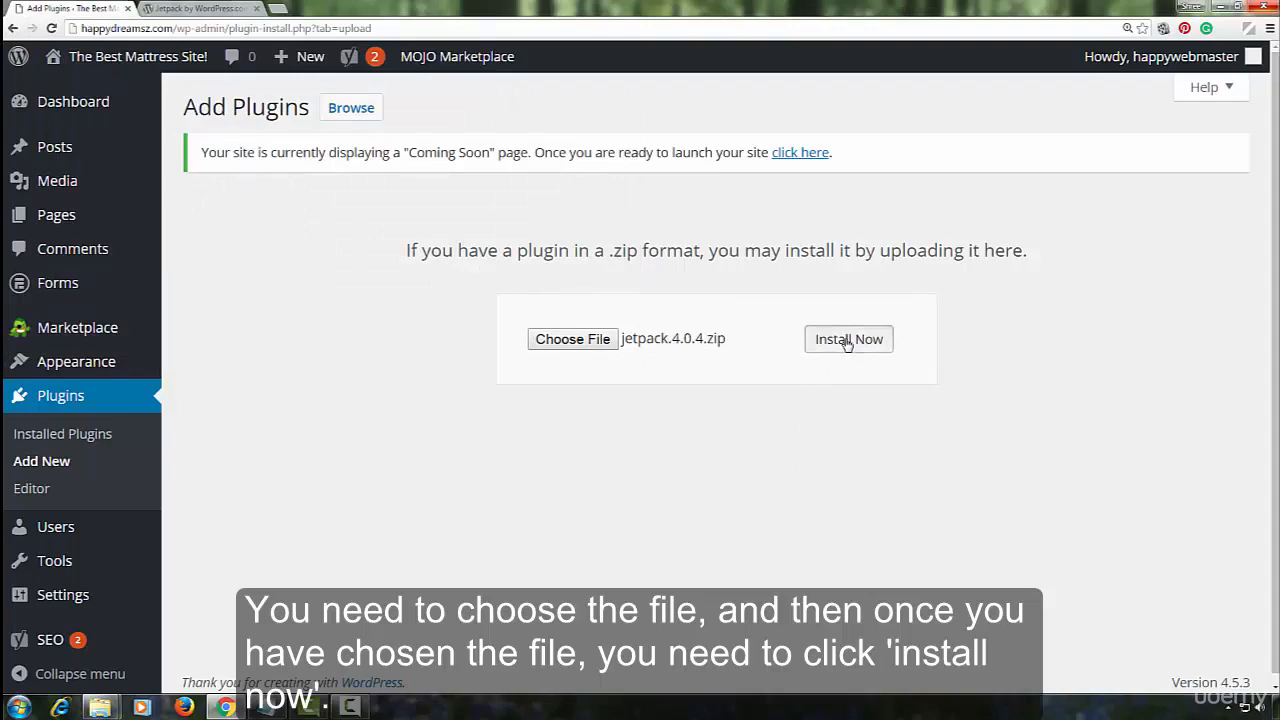
click(848, 338)
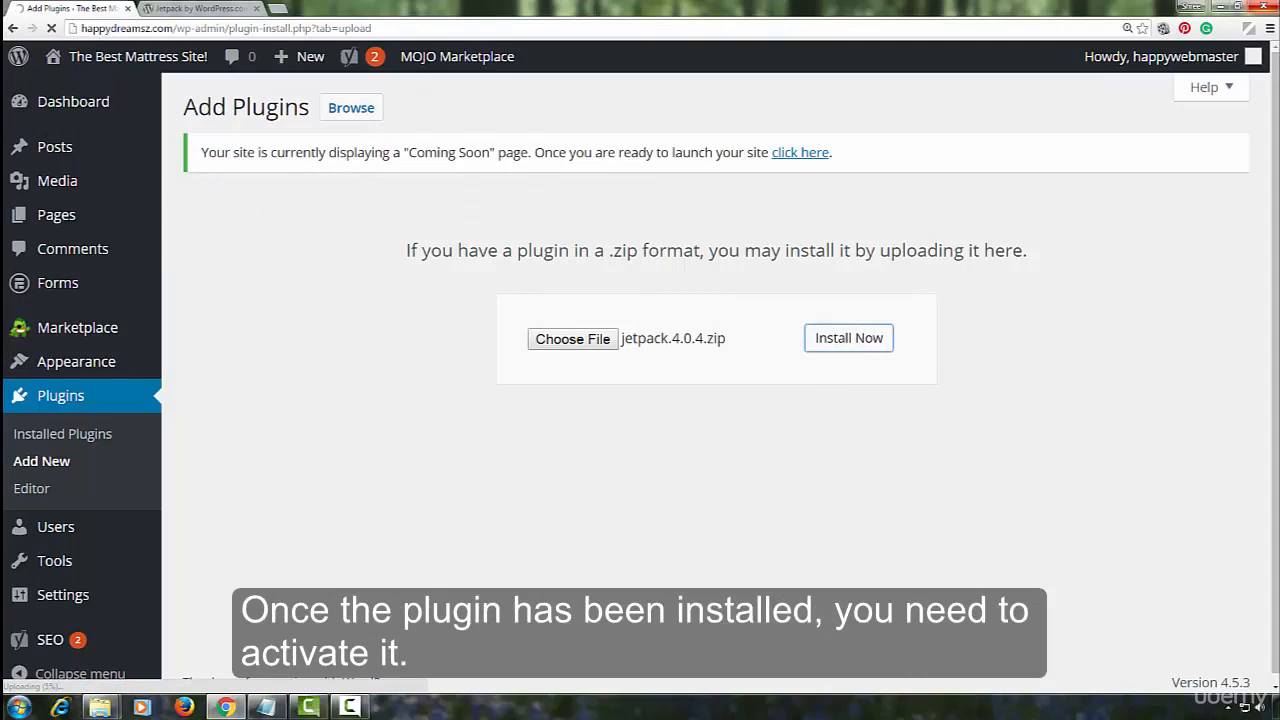
Activate Jetpack by WordPress.com 4.0.4 from the Installed Plugins list.
click(848, 338)
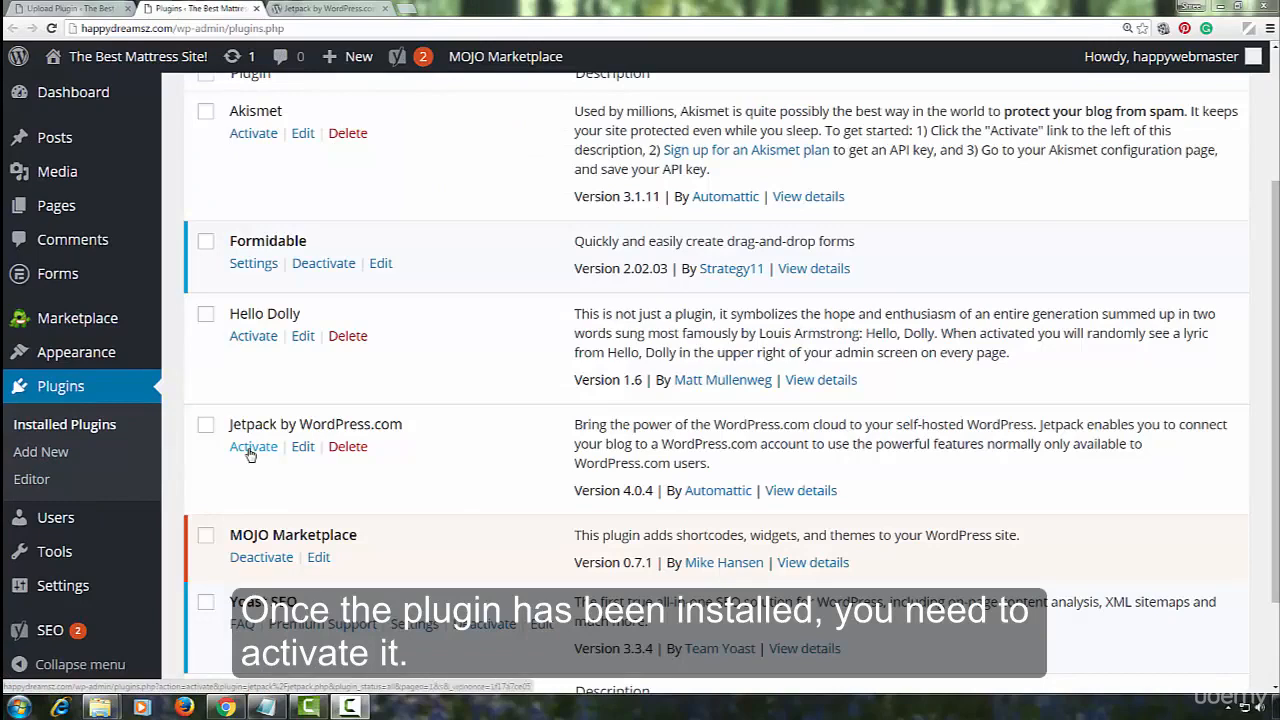
click(253, 446)
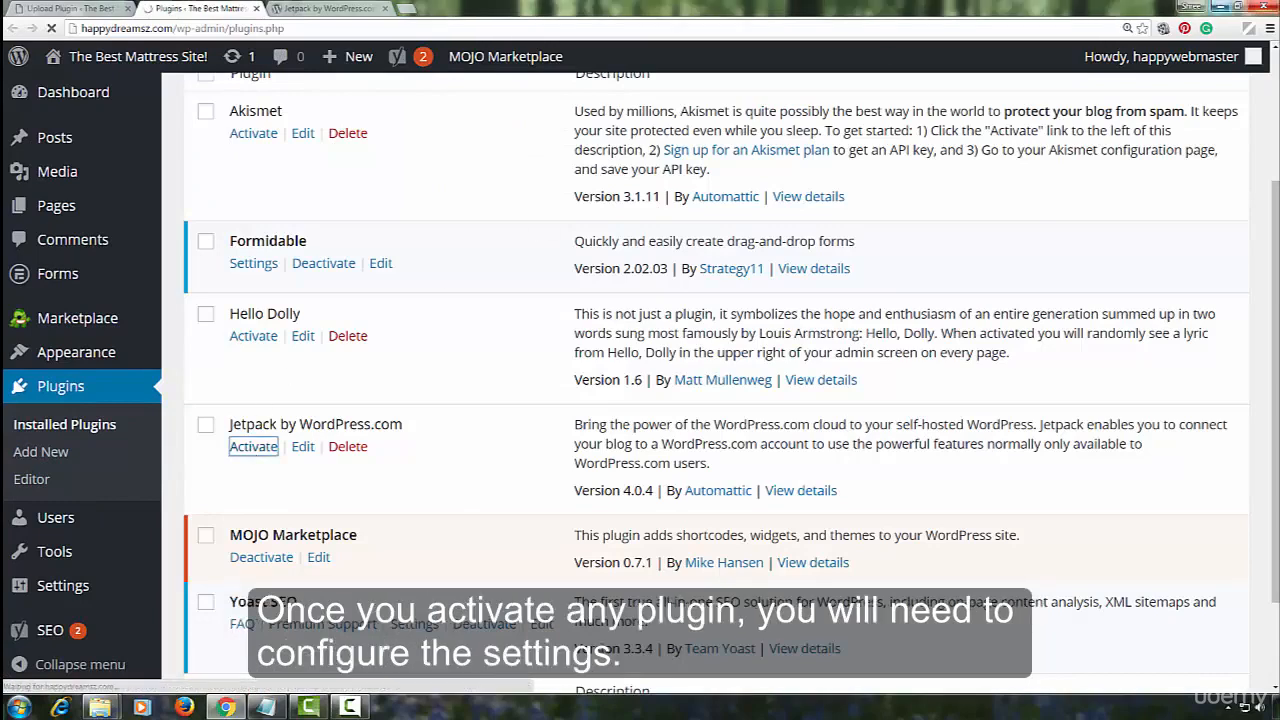
click(253, 446)
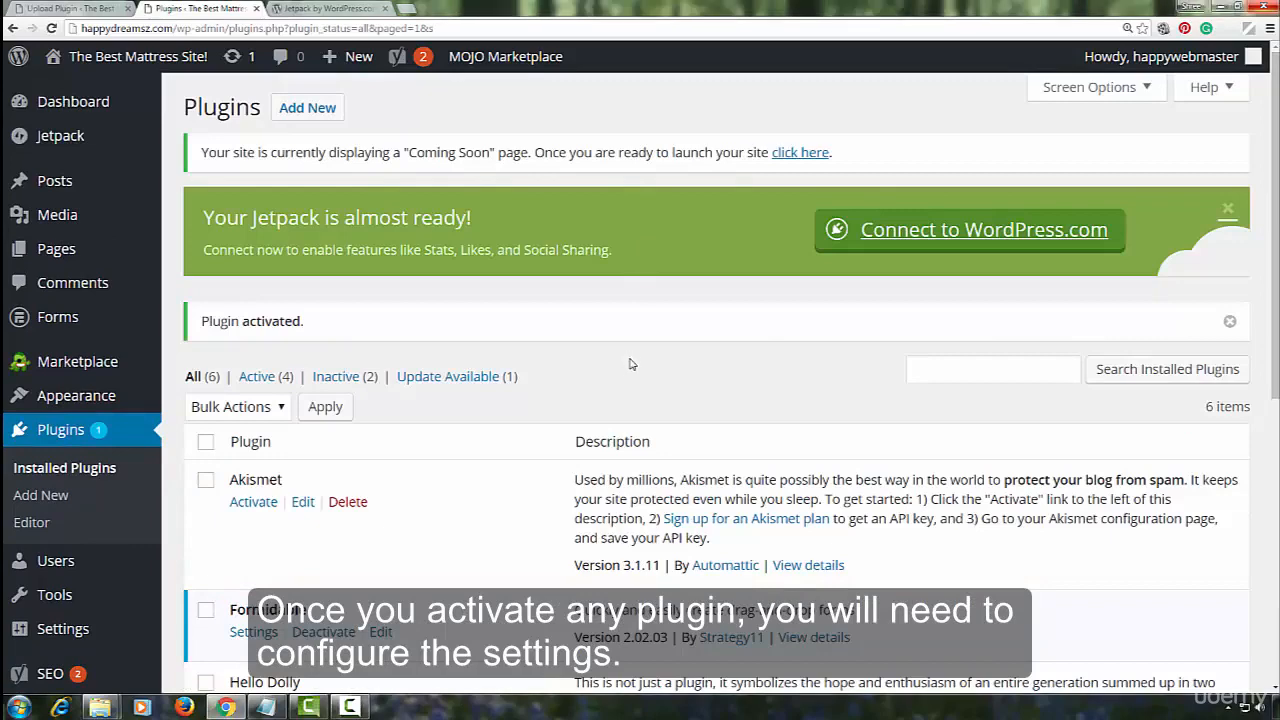
scroll(down, 3)
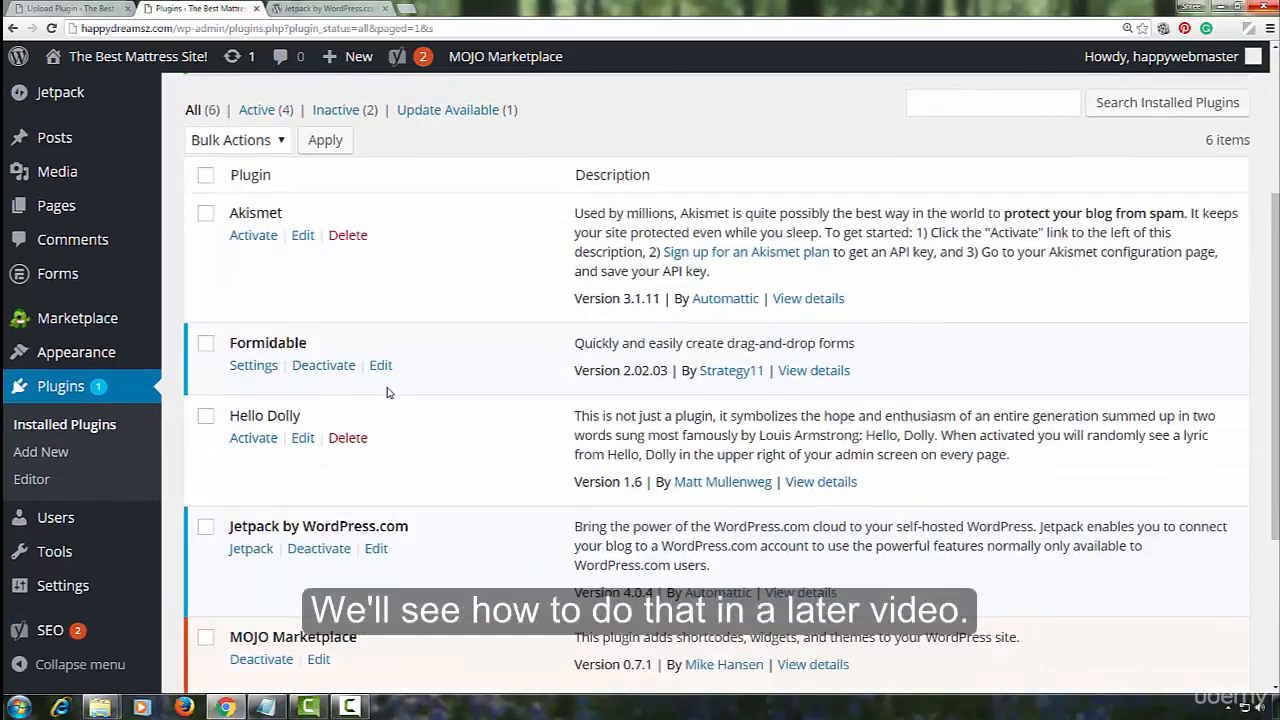